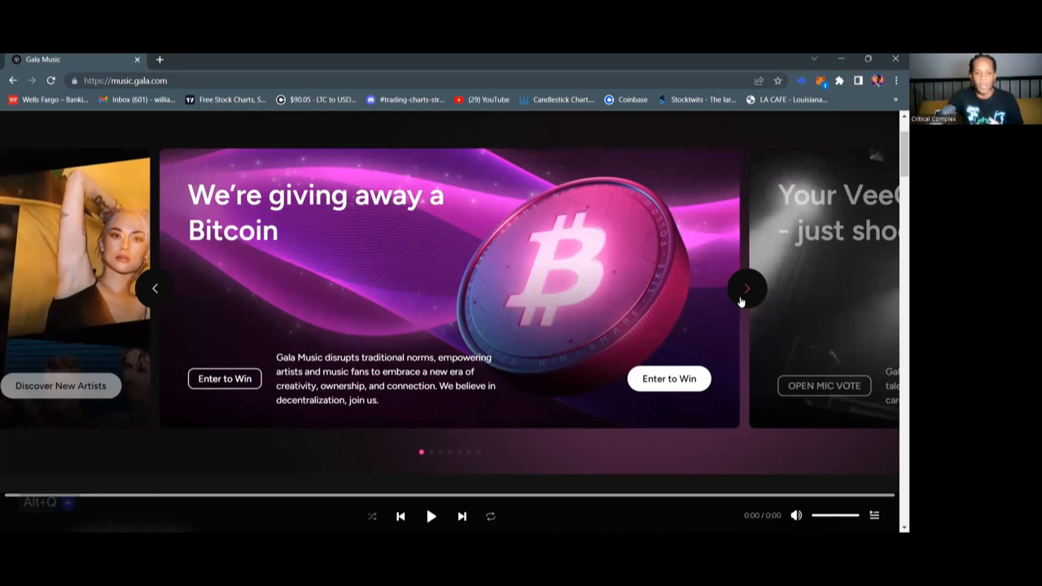
Step: Advance the featured carousel past the Bitcoin giveaway to the VeeCon winner announcement
{"action": "left_click", "coordinate": [746, 288]}
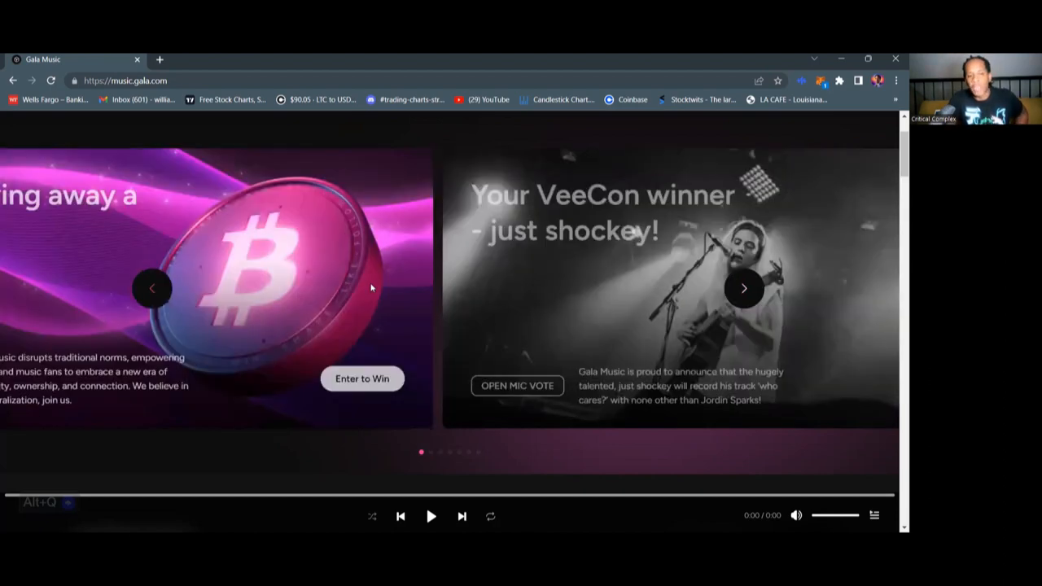
{"action": "left_click", "coordinate": [153, 288]}
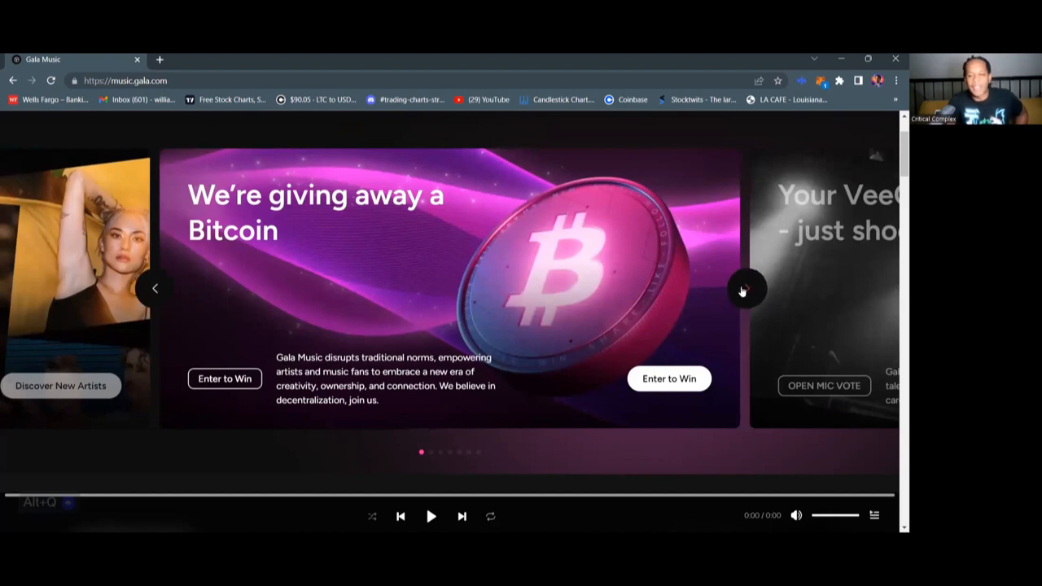
{"action": "left_click", "coordinate": [742, 288]}
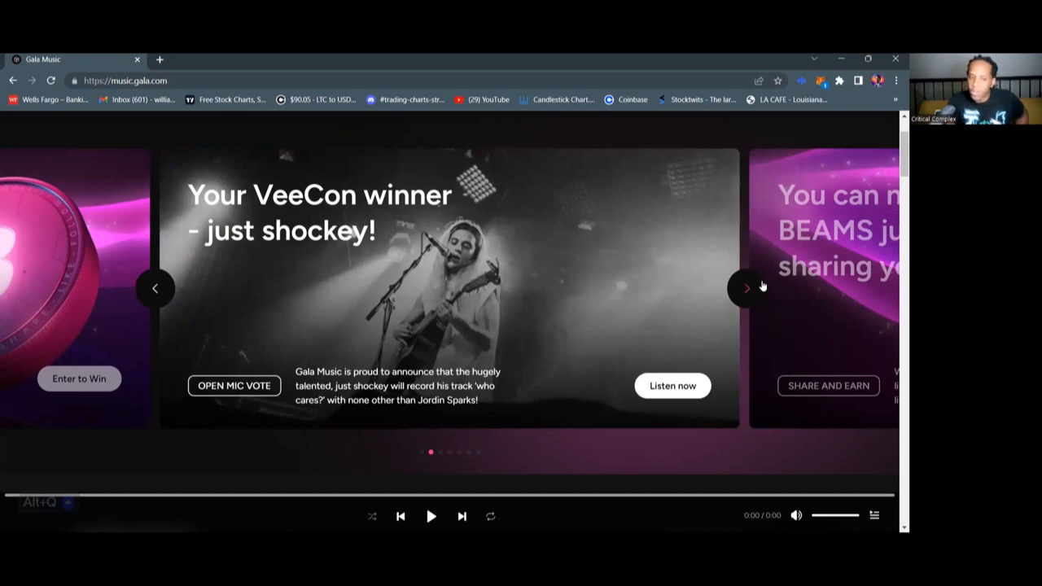
{"action": "mouse_move", "coordinate": [459, 238]}
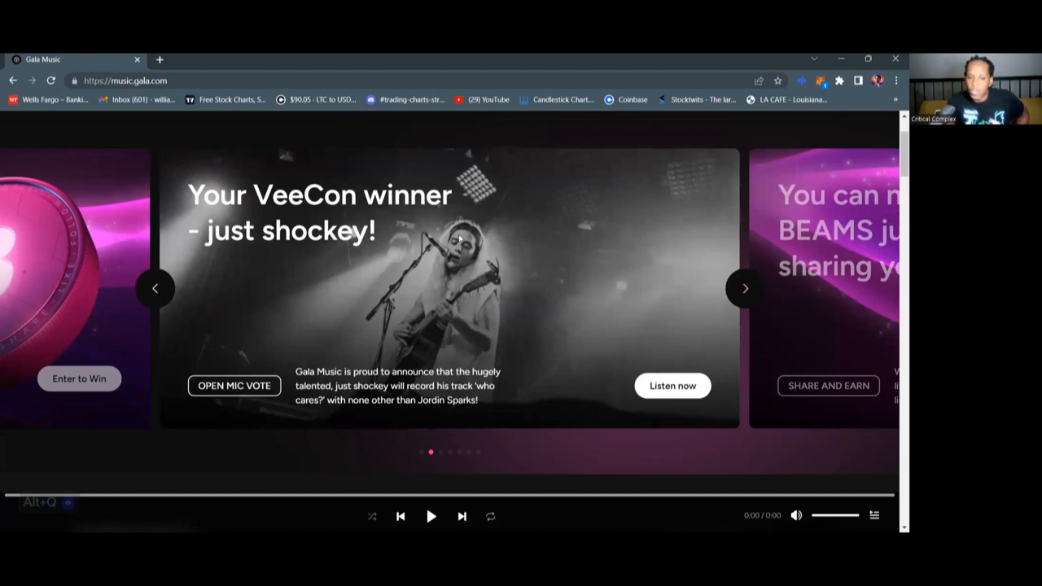
{"action": "mouse_move", "coordinate": [649, 239]}
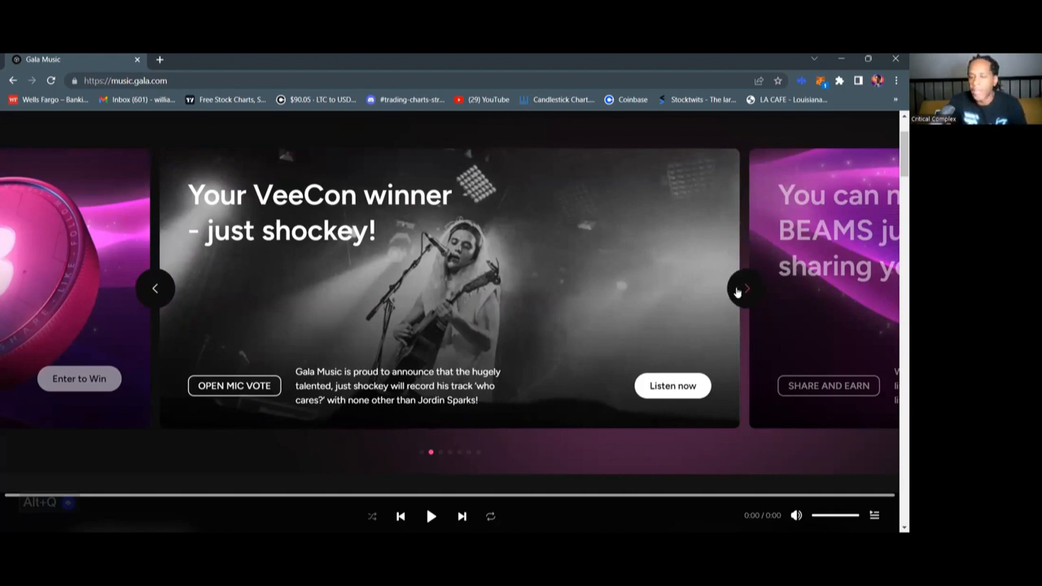
Step: Advance the carousel to the banner about earning BEAMS by sharing tracks
{"action": "left_click", "coordinate": [742, 287]}
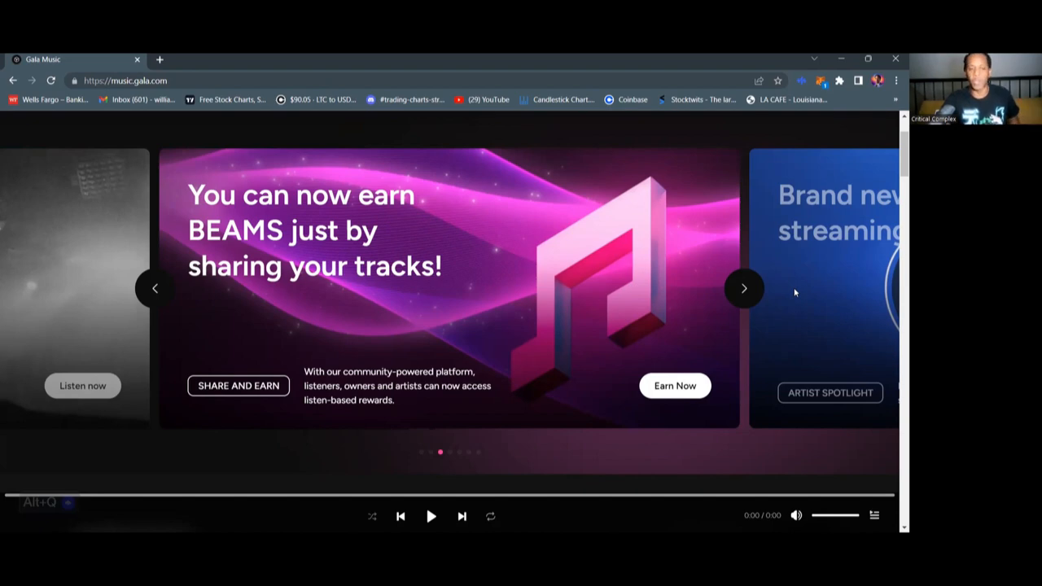
{"action": "mouse_move", "coordinate": [661, 267]}
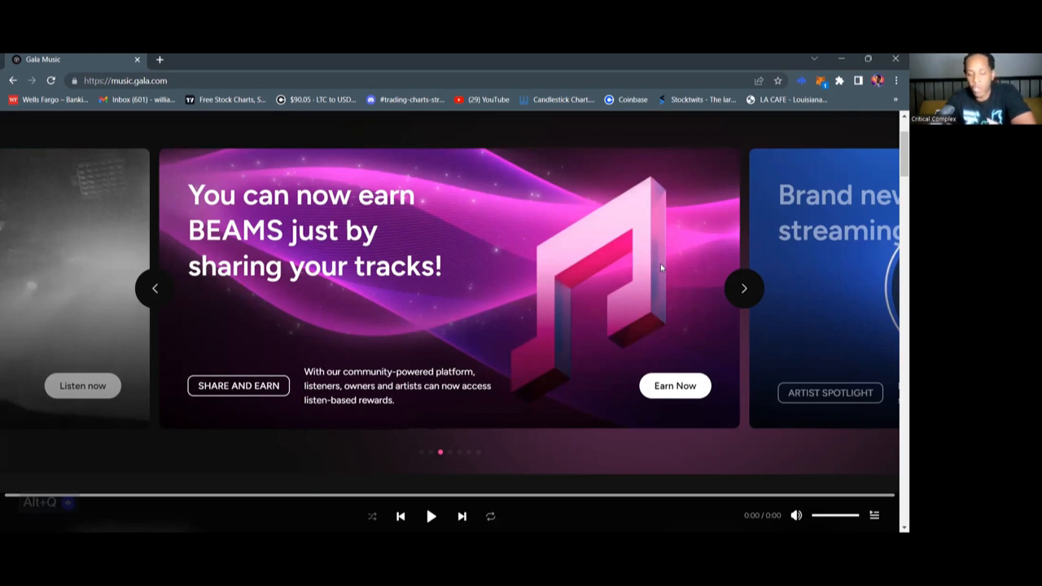
{"action": "mouse_move", "coordinate": [739, 337]}
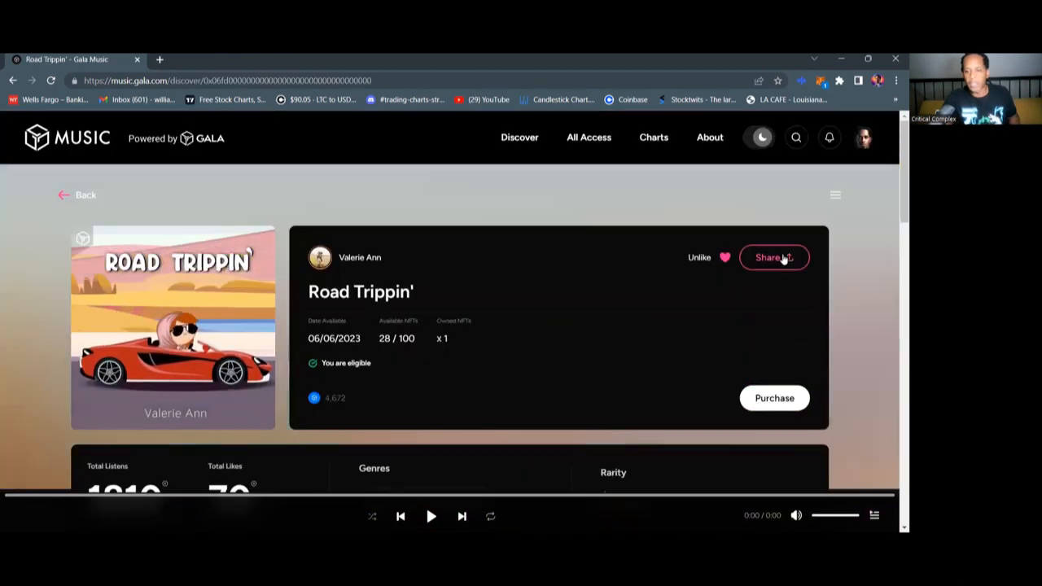
{"action": "left_click", "coordinate": [772, 257]}
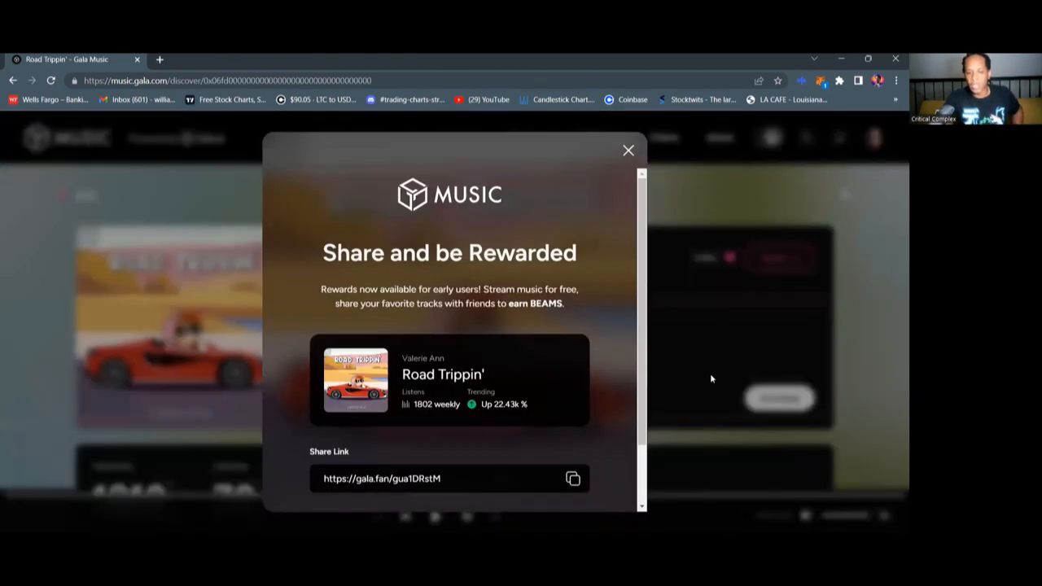
{"action": "scroll", "scroll_direction": "down", "scroll_amount": 3}
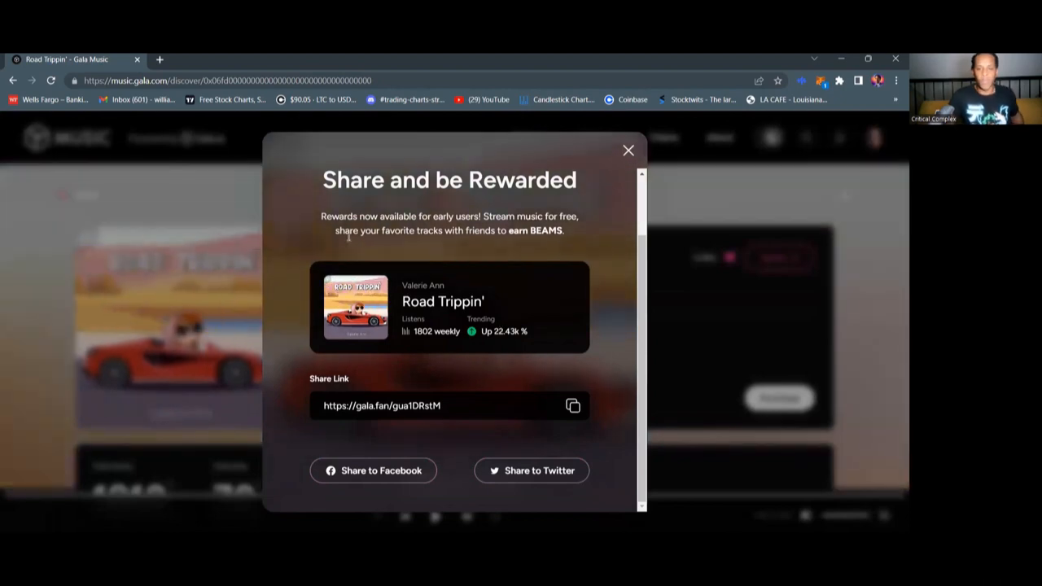
{"action": "left_click", "coordinate": [628, 150]}
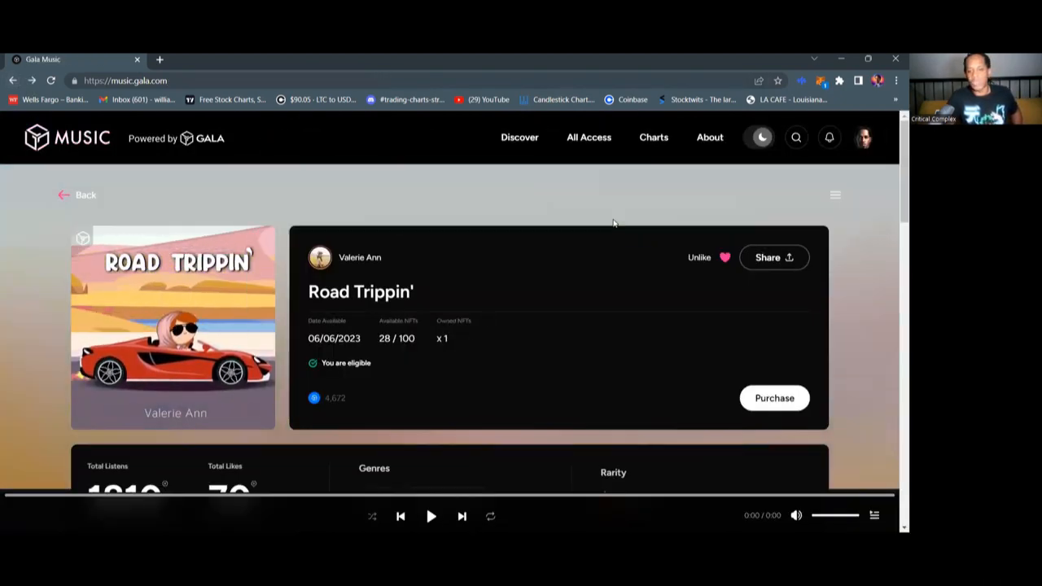
Step: Go back to the homepage and move the featured carousel toward the BEAMS announcement
{"action": "left_click", "coordinate": [78, 196]}
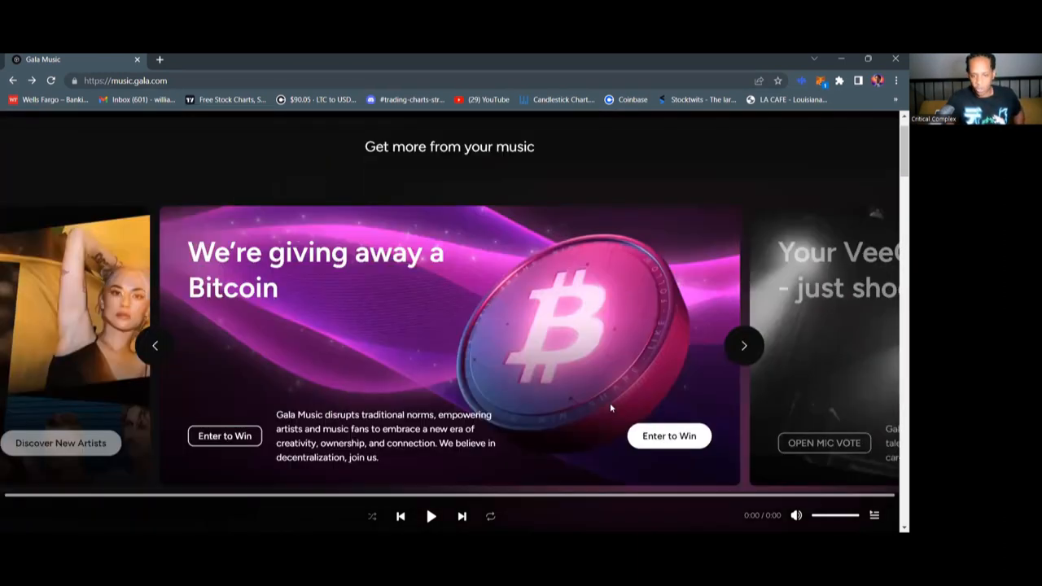
{"action": "scroll", "scroll_direction": "down", "scroll_amount": 3}
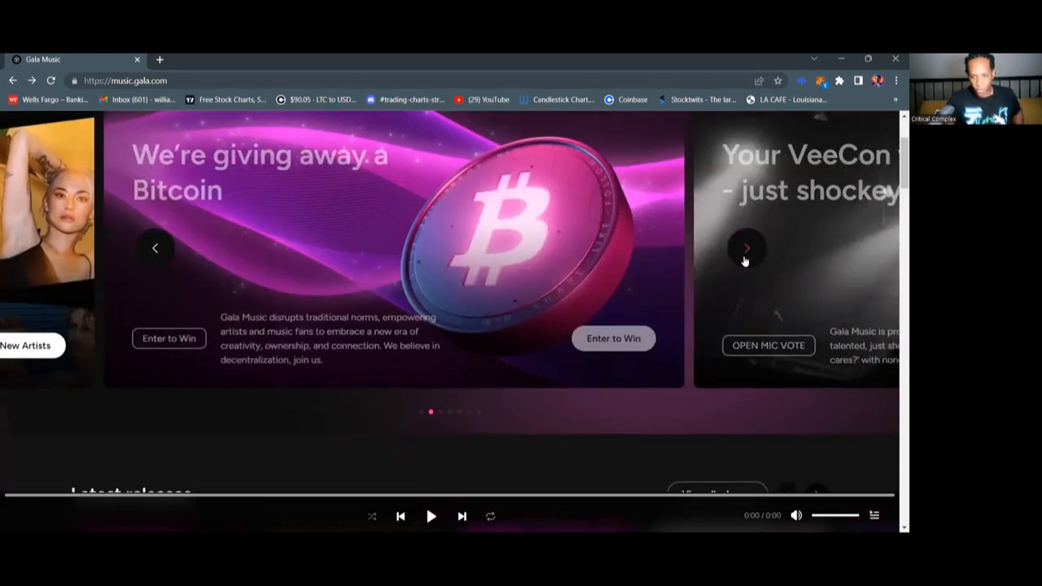
{"action": "left_click", "coordinate": [745, 247]}
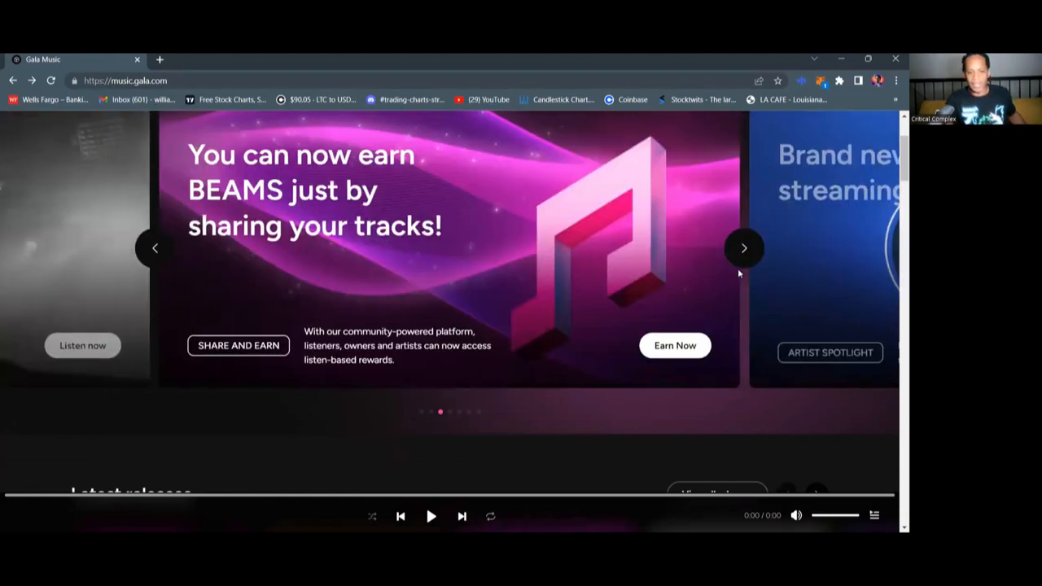
{"action": "mouse_move", "coordinate": [768, 462]}
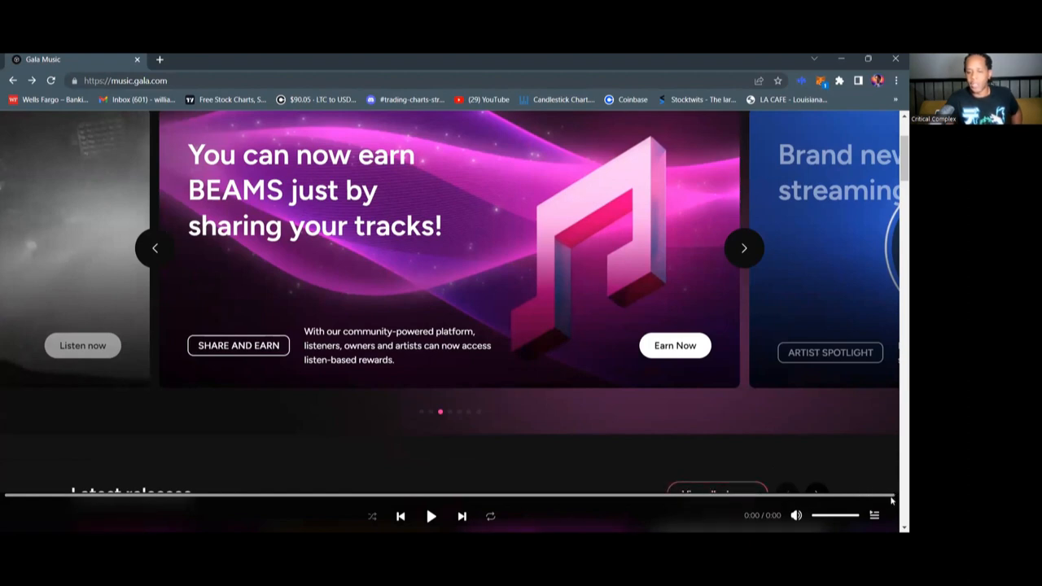
{"action": "mouse_move", "coordinate": [893, 500]}
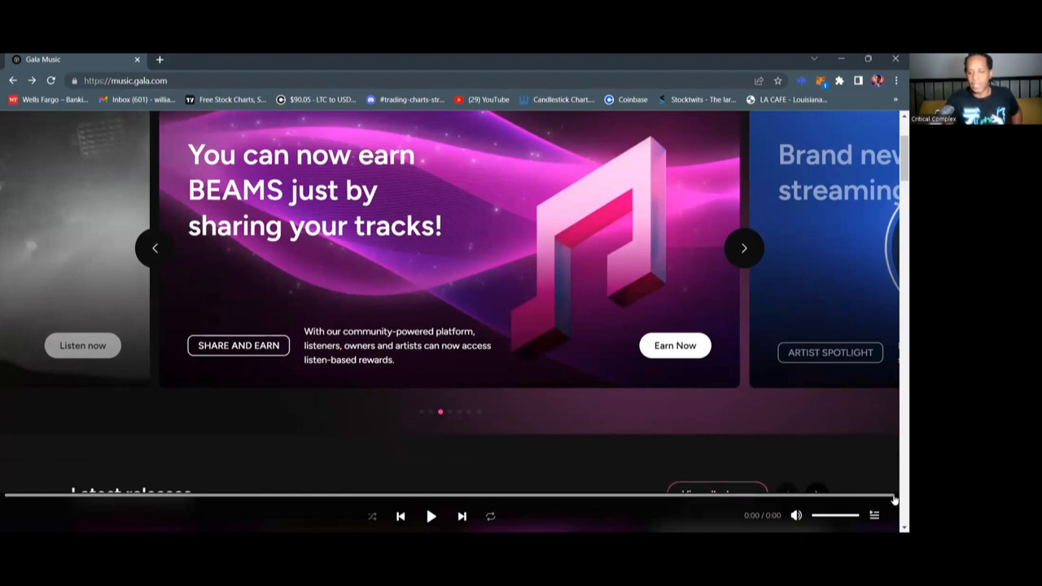
{"action": "mouse_move", "coordinate": [895, 516]}
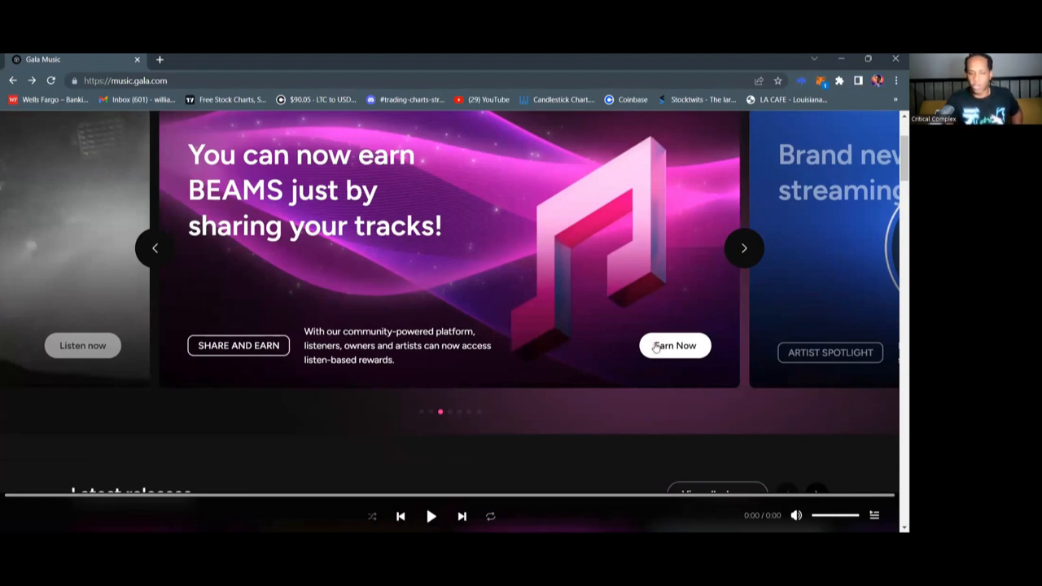
{"action": "mouse_move", "coordinate": [744, 247]}
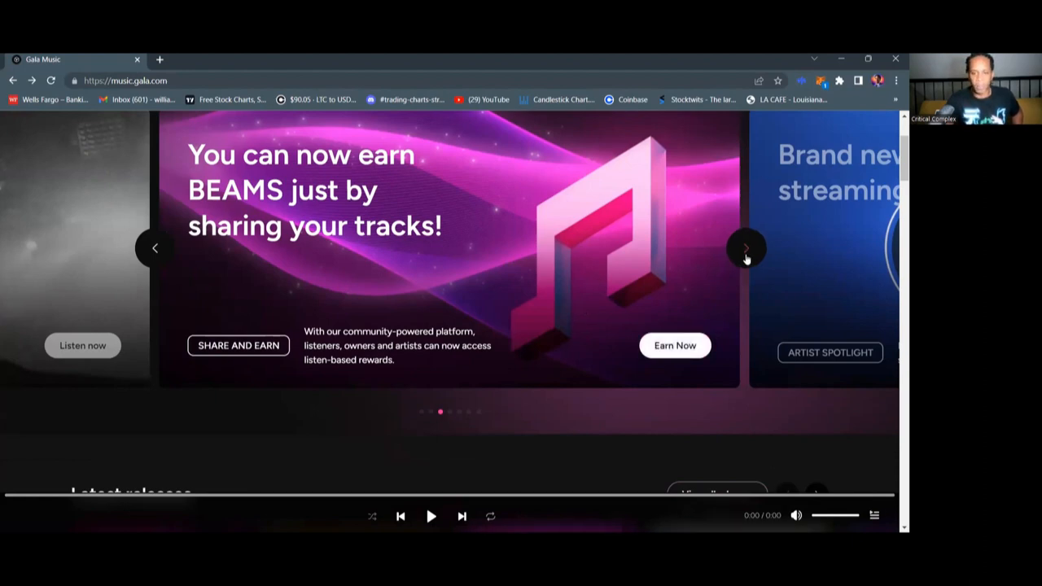
Step: Advance the carousel to the free music streaming promotion and browse the homepage sections
{"action": "left_click", "coordinate": [745, 247]}
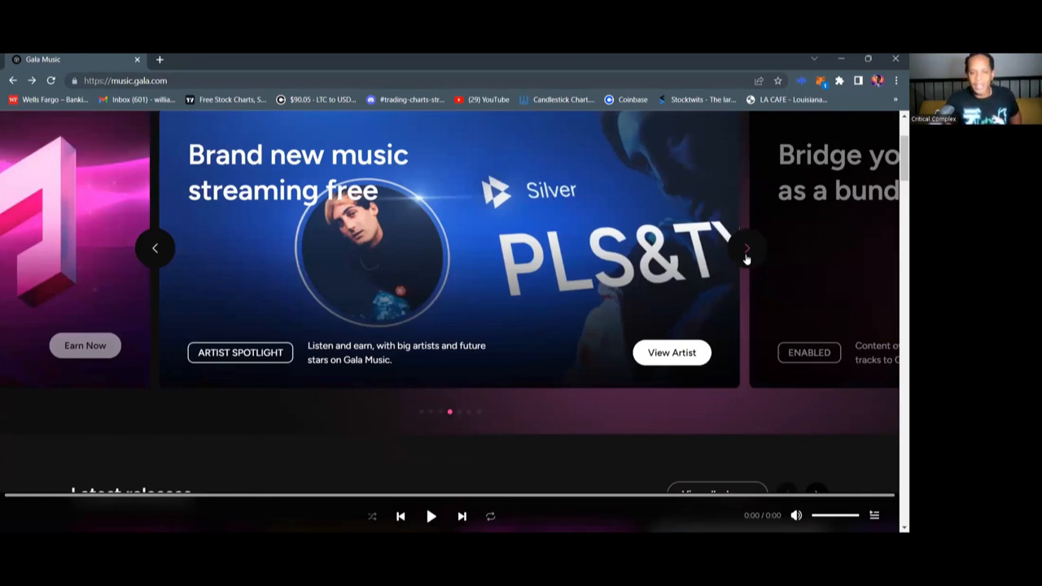
{"action": "mouse_move", "coordinate": [781, 270]}
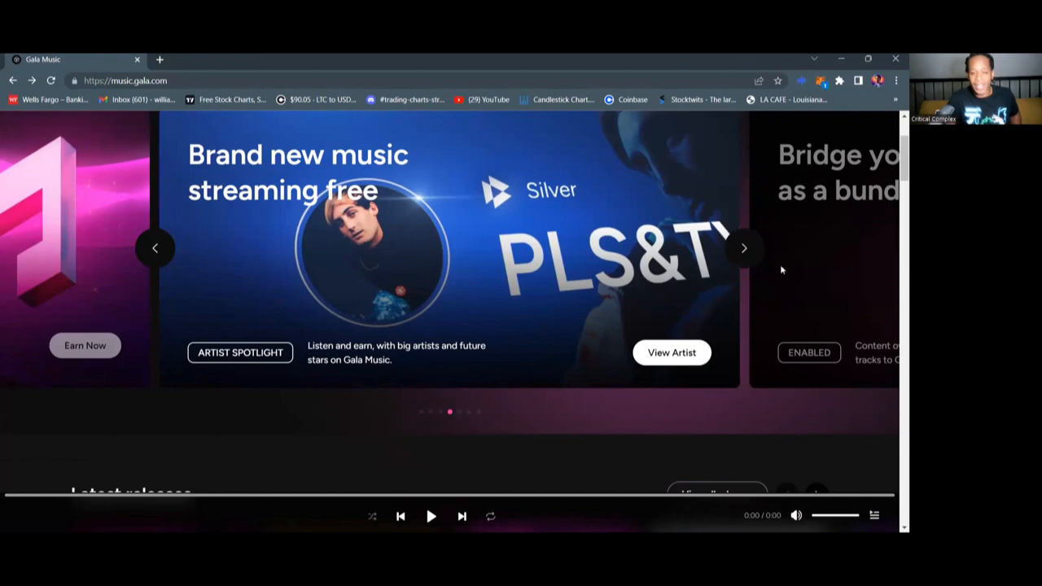
{"action": "mouse_move", "coordinate": [452, 195]}
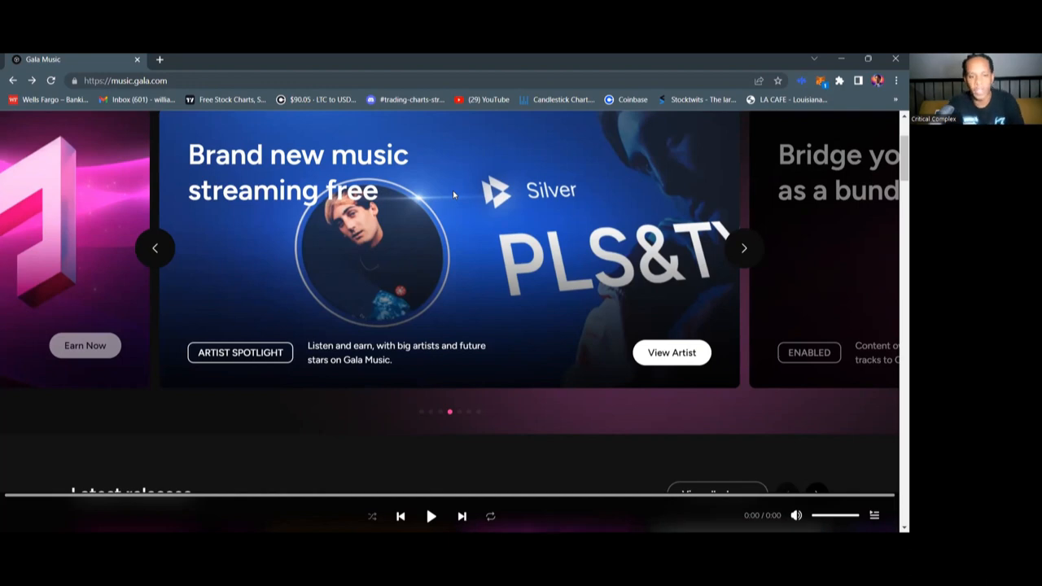
{"action": "mouse_move", "coordinate": [511, 367]}
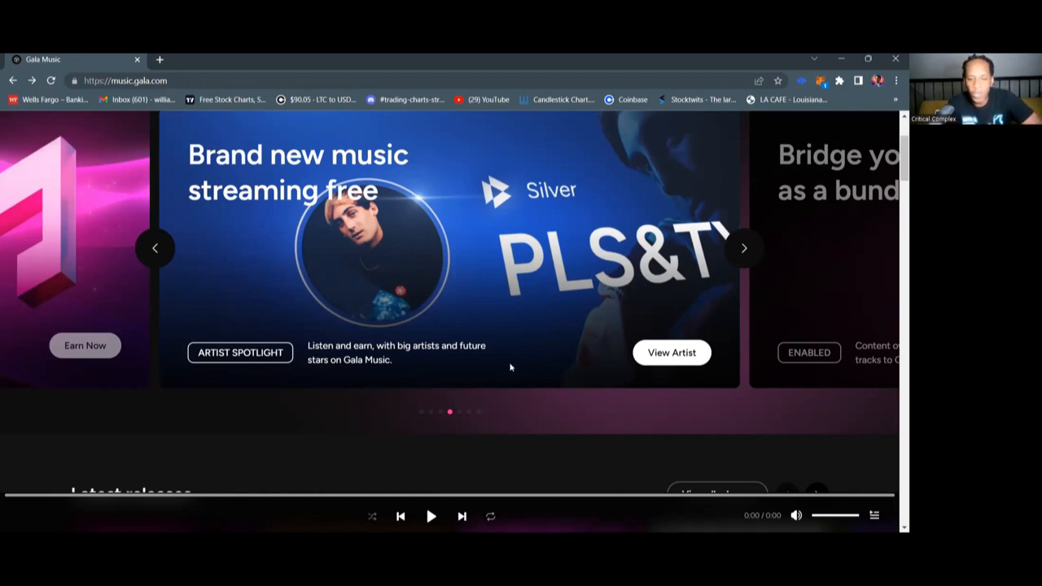
{"action": "scroll", "scroll_direction": "down", "scroll_amount": 3}
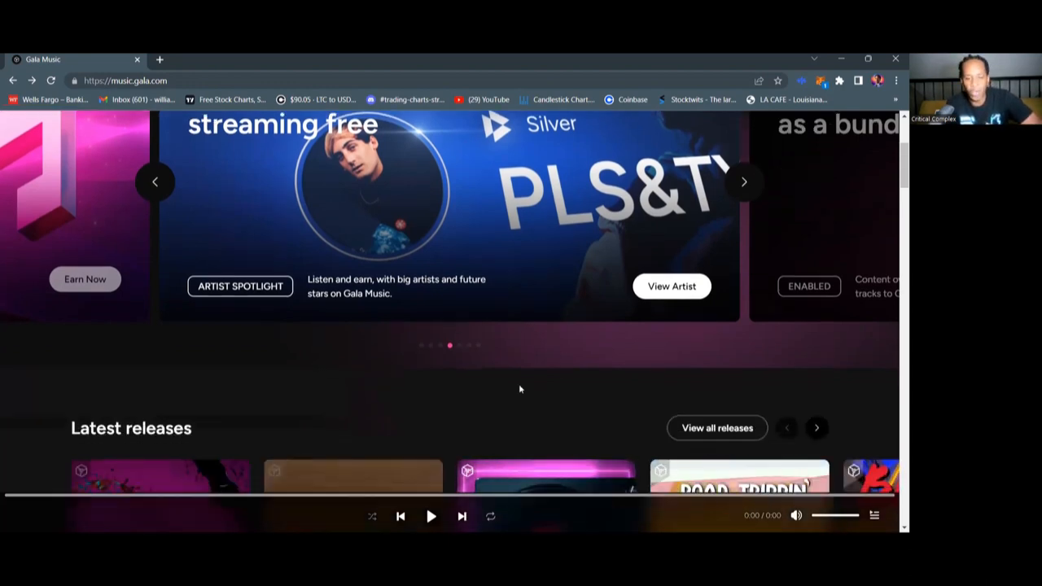
{"action": "scroll", "scroll_direction": "down", "scroll_amount": 3}
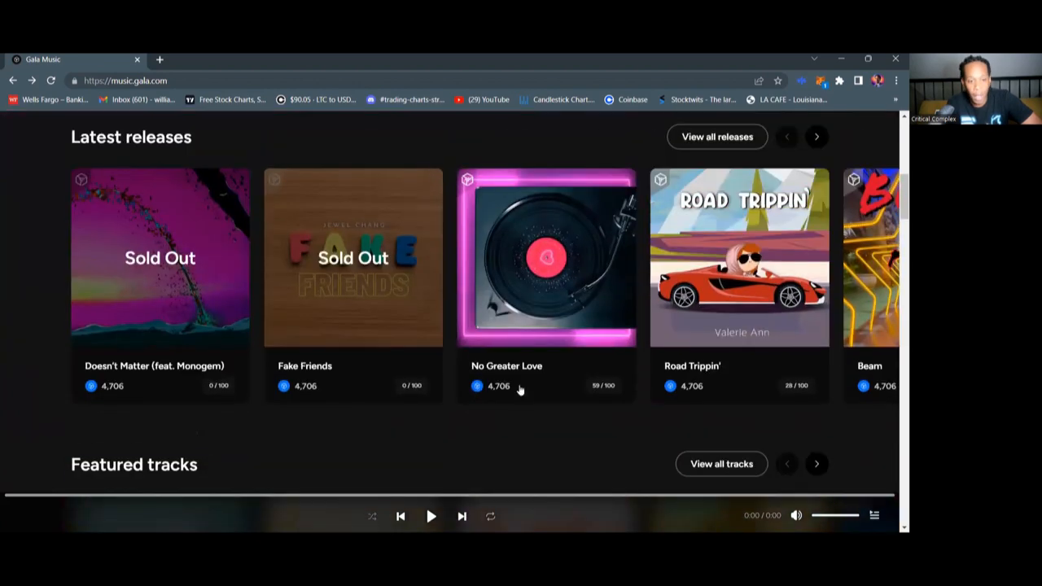
{"action": "scroll", "scroll_direction": "up", "scroll_amount": 3}
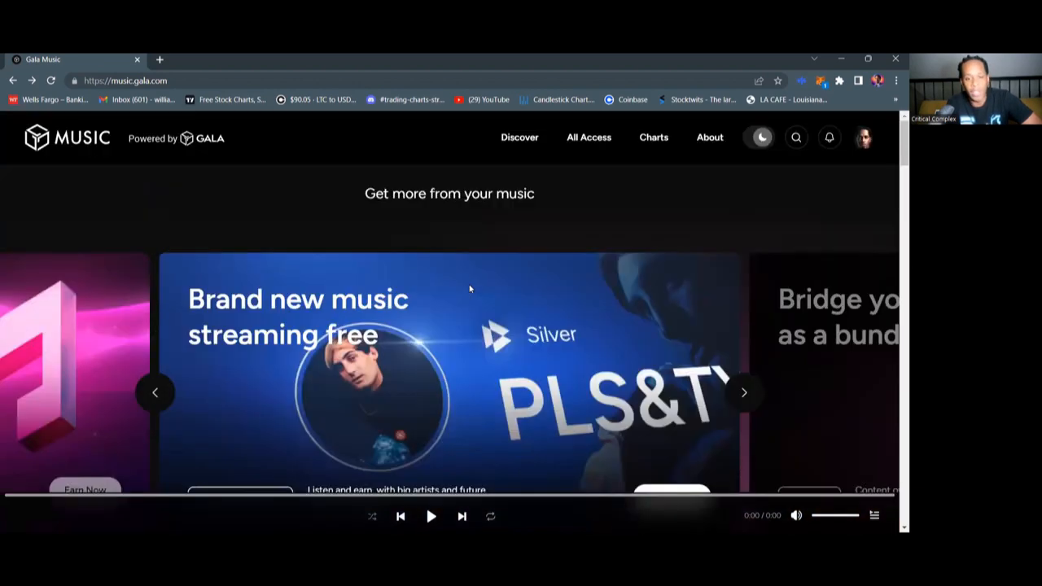
{"action": "scroll", "scroll_direction": "down", "scroll_amount": 3}
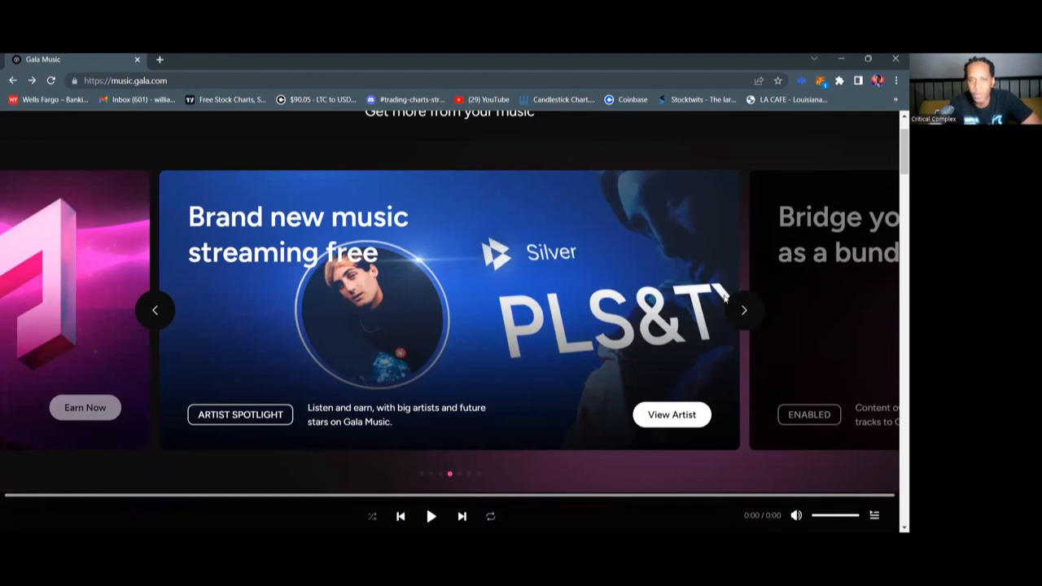
Step: Advance the carousel to the banner about bridging your tracks as a bundle
{"action": "left_click", "coordinate": [742, 309]}
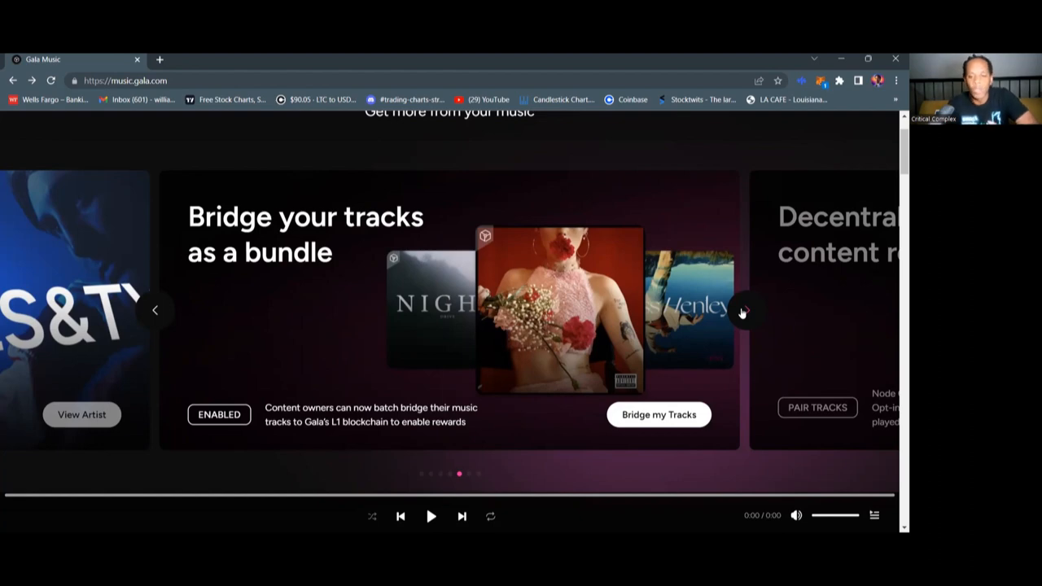
Step: Advance the carousel to the decentralized content rewards banner about pairing tracks to a node
{"action": "left_click", "coordinate": [742, 312]}
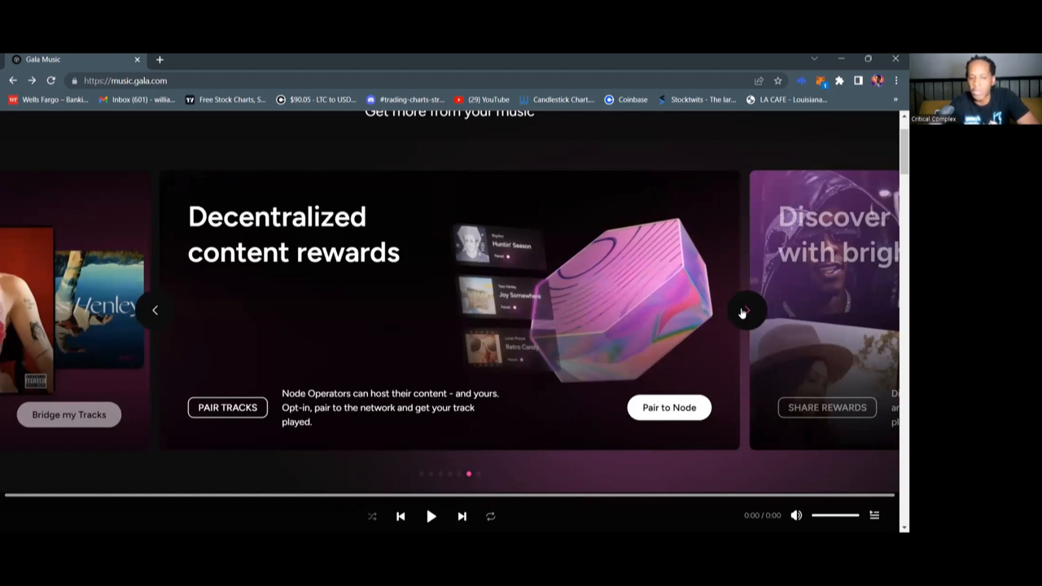
{"action": "mouse_move", "coordinate": [765, 356]}
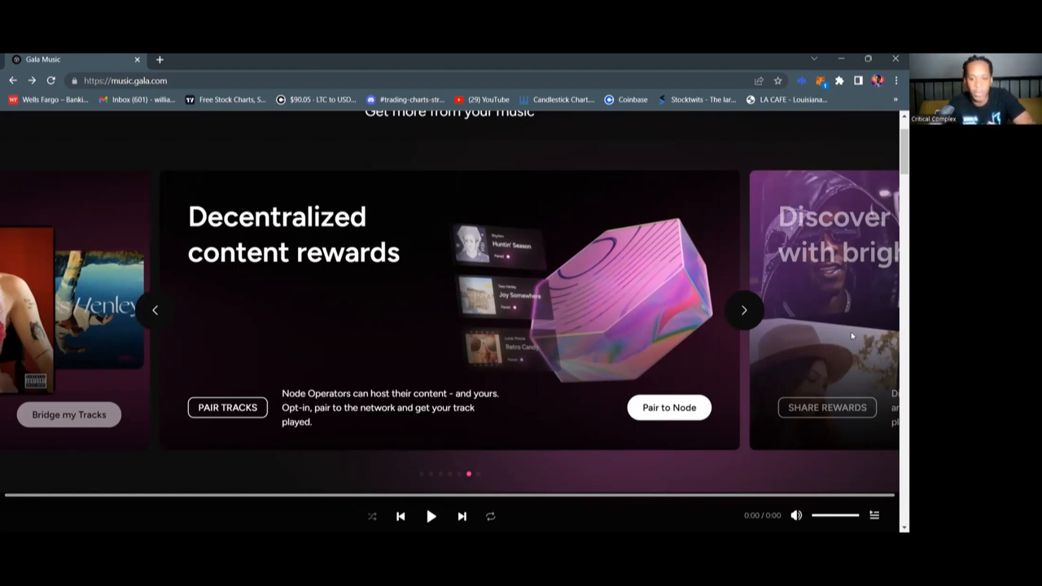
Step: Advance the carousel to the banner about discovering new artists with bright futures
{"action": "left_click", "coordinate": [742, 309]}
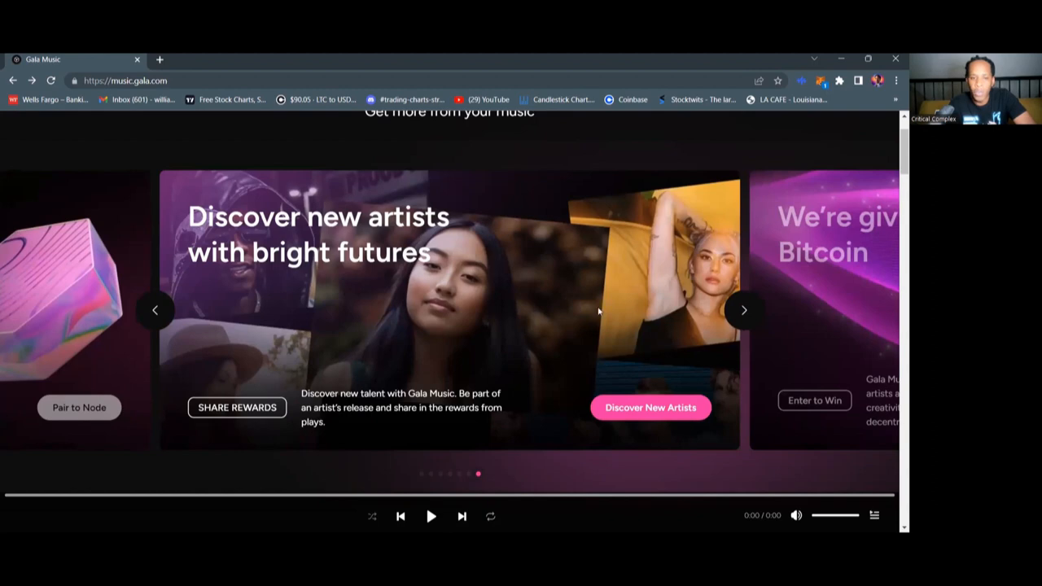
{"action": "mouse_move", "coordinate": [511, 371]}
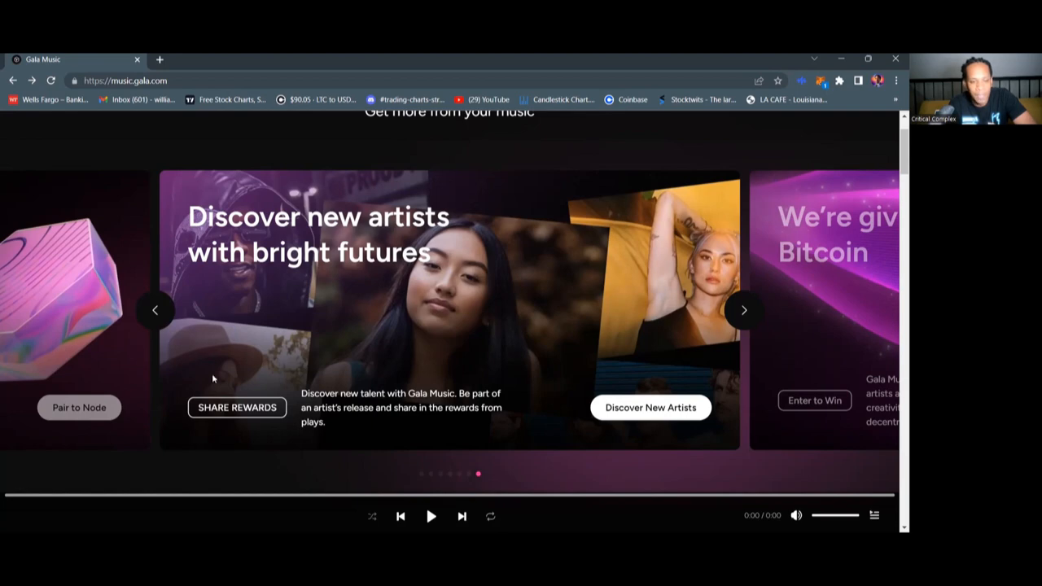
{"action": "mouse_move", "coordinate": [413, 308]}
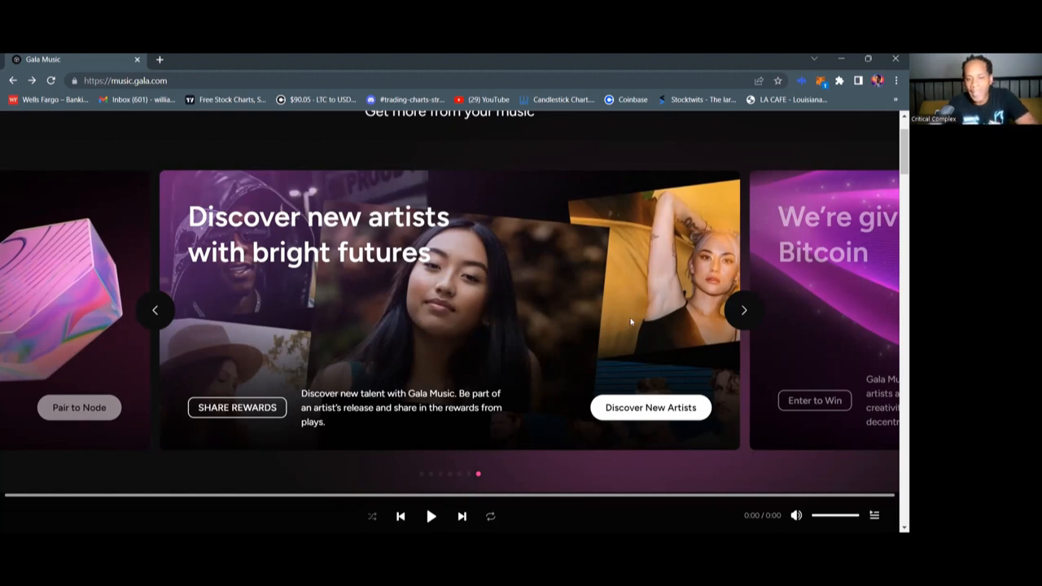
{"action": "mouse_move", "coordinate": [742, 310]}
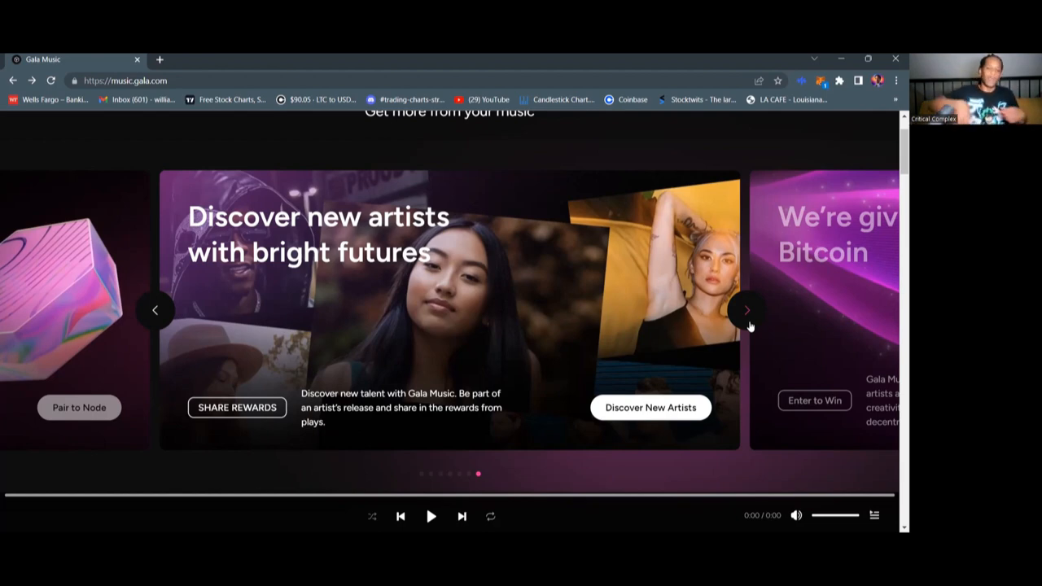
{"action": "left_click", "coordinate": [745, 309]}
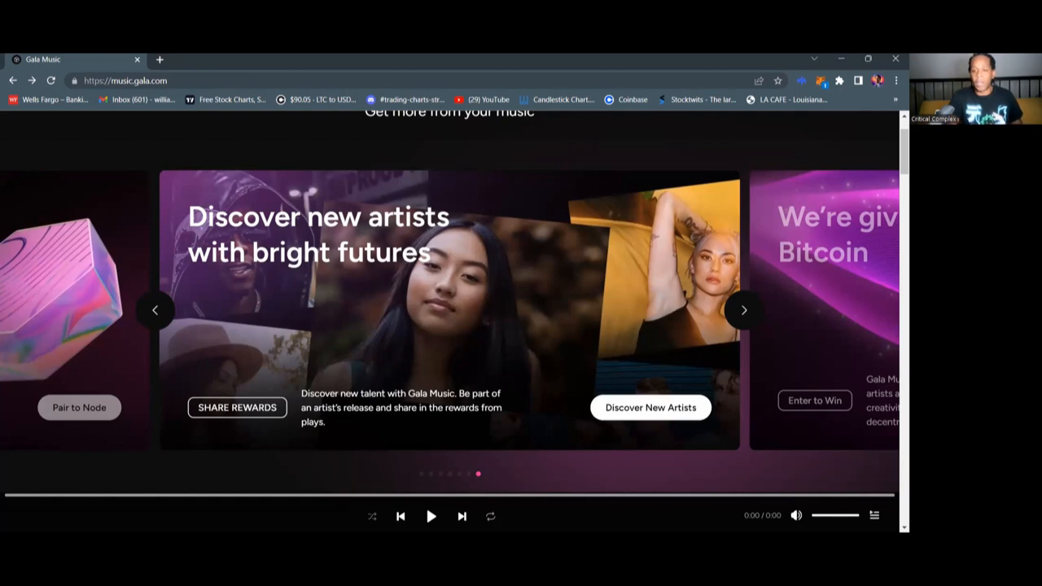
{"action": "mouse_move", "coordinate": [797, 452]}
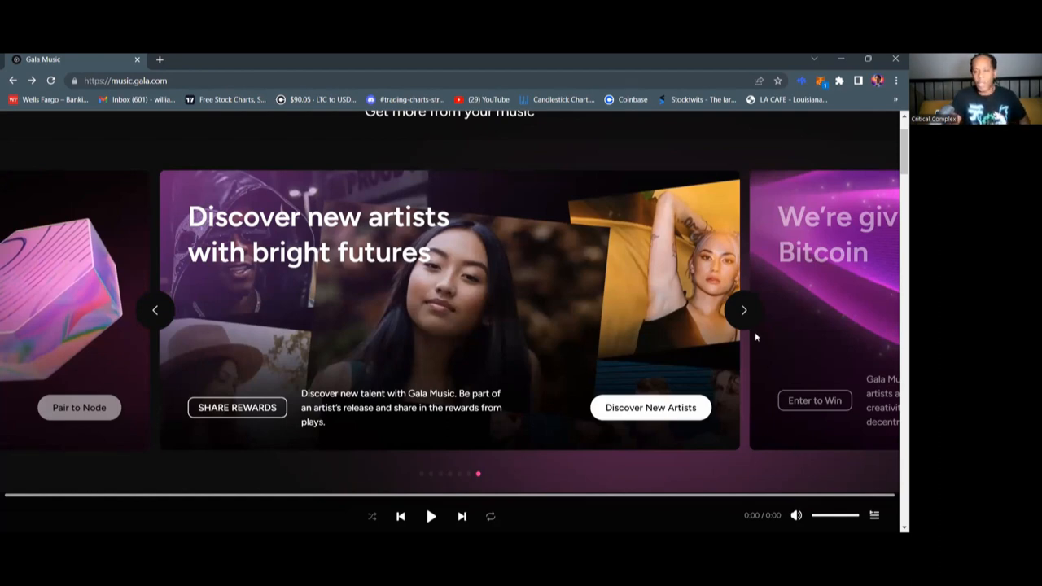
Step: Wrap the carousel around to the Bitcoin giveaway banner as the featured promotion
{"action": "left_click", "coordinate": [742, 309]}
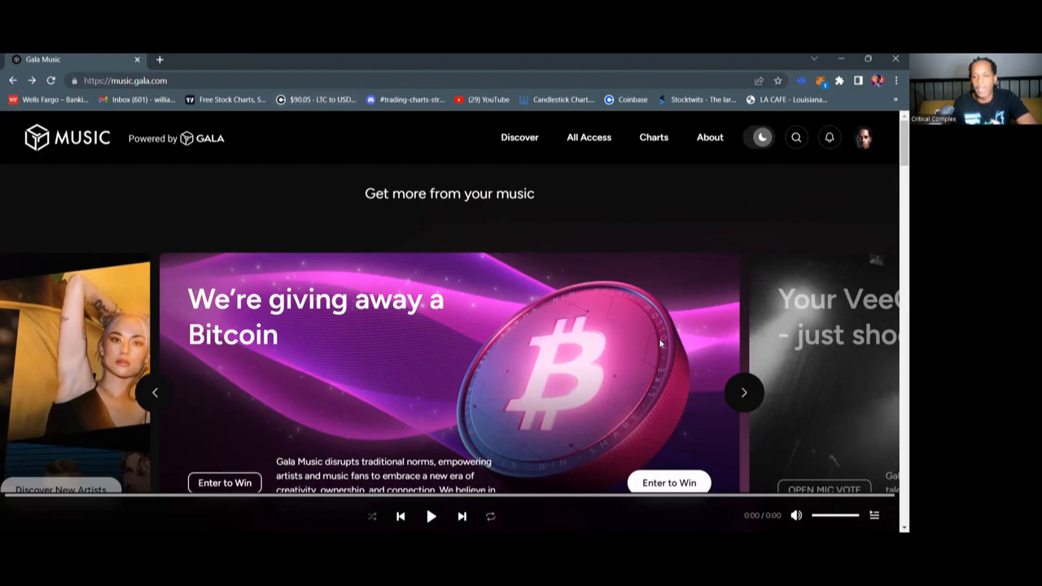
{"action": "mouse_move", "coordinate": [869, 150]}
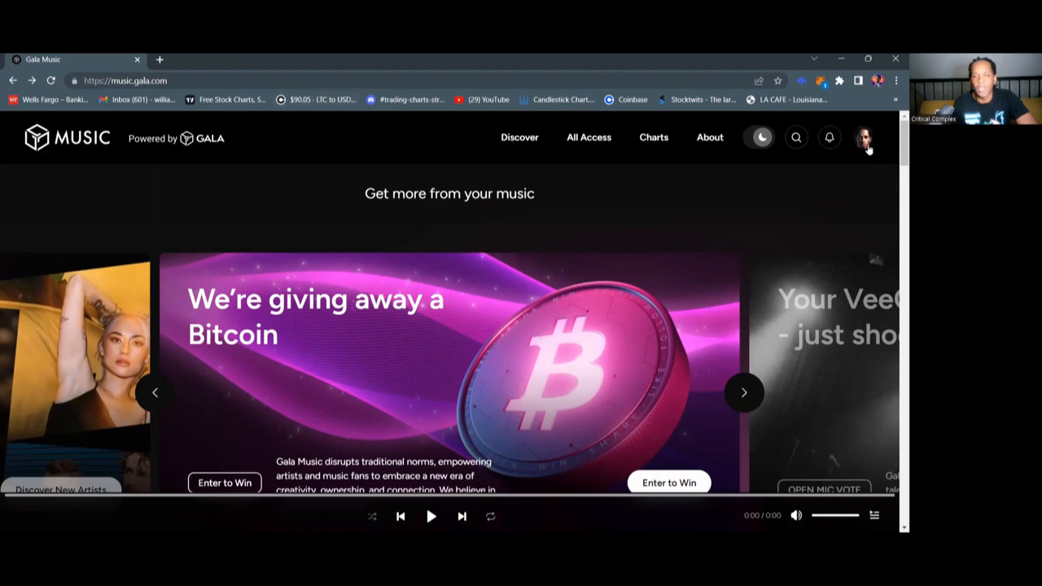
{"action": "scroll", "scroll_direction": "down", "scroll_amount": 3}
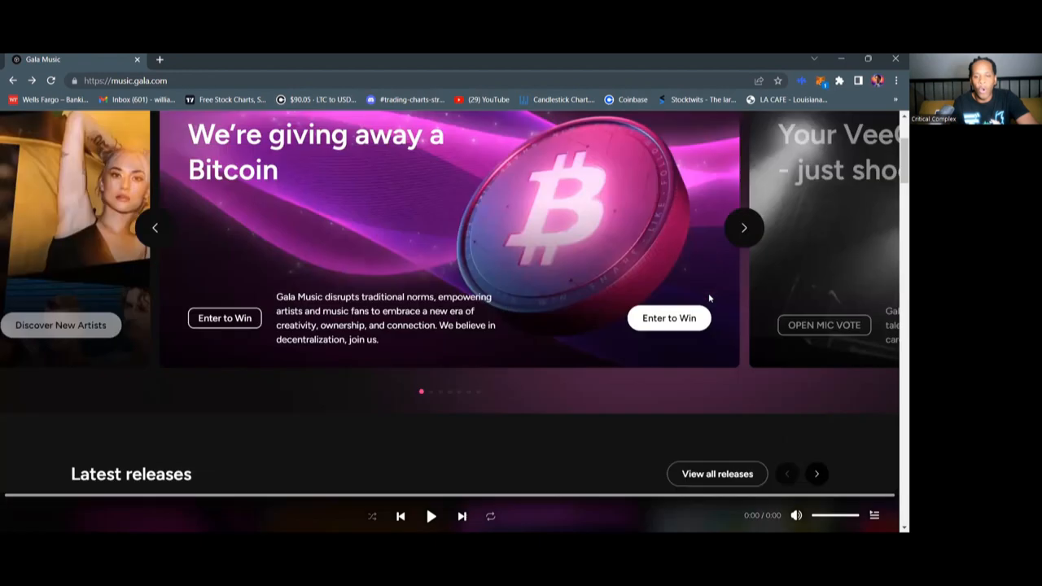
{"action": "scroll", "scroll_direction": "down", "scroll_amount": 3}
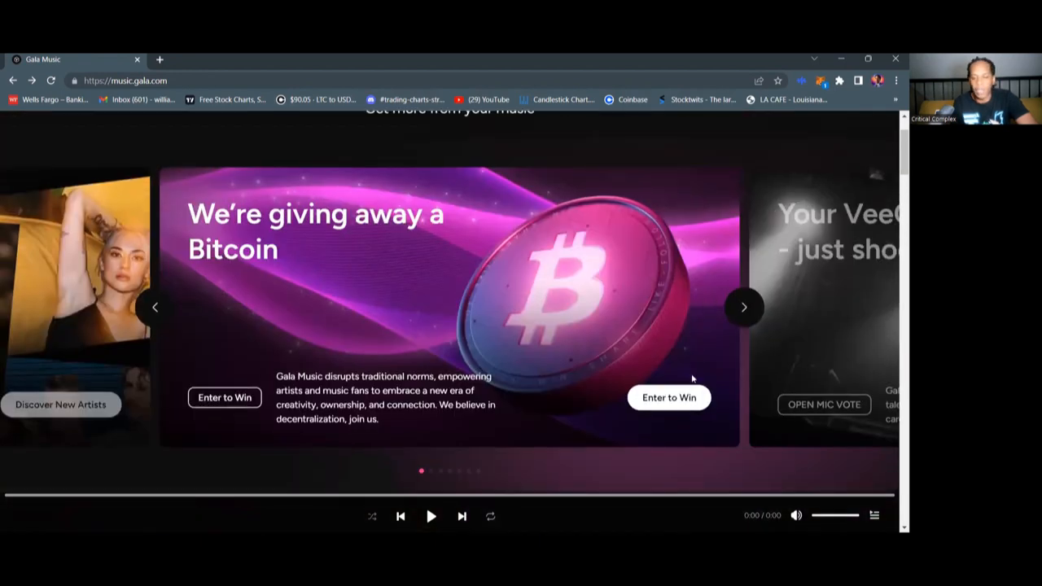
Step: Open the Born From Bitcoin Giveaway page and scroll past the prize details to the 9 Ways to Enter section
{"action": "left_click", "coordinate": [667, 397]}
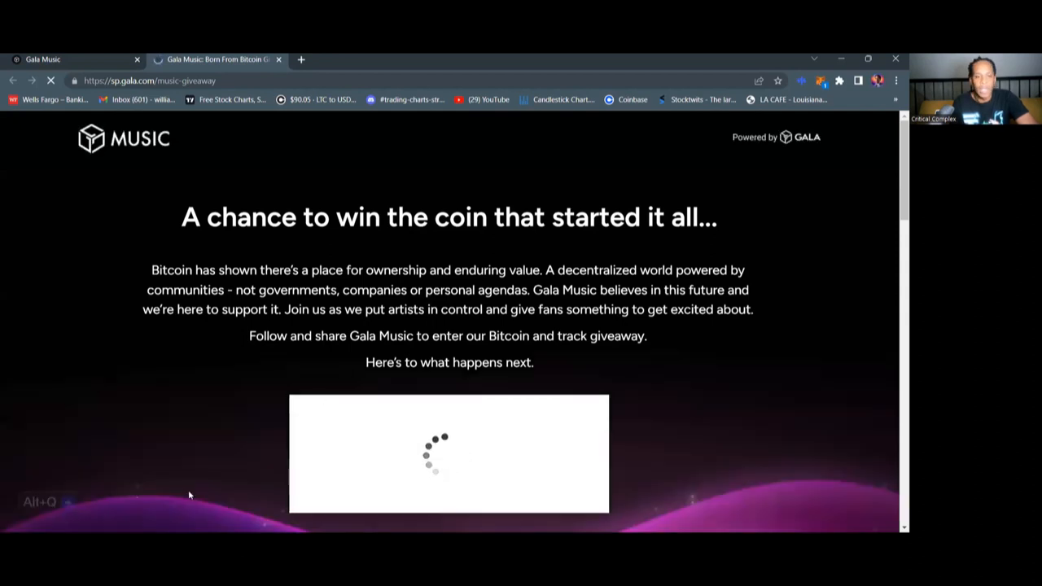
{"action": "scroll", "scroll_direction": "down", "scroll_amount": 3}
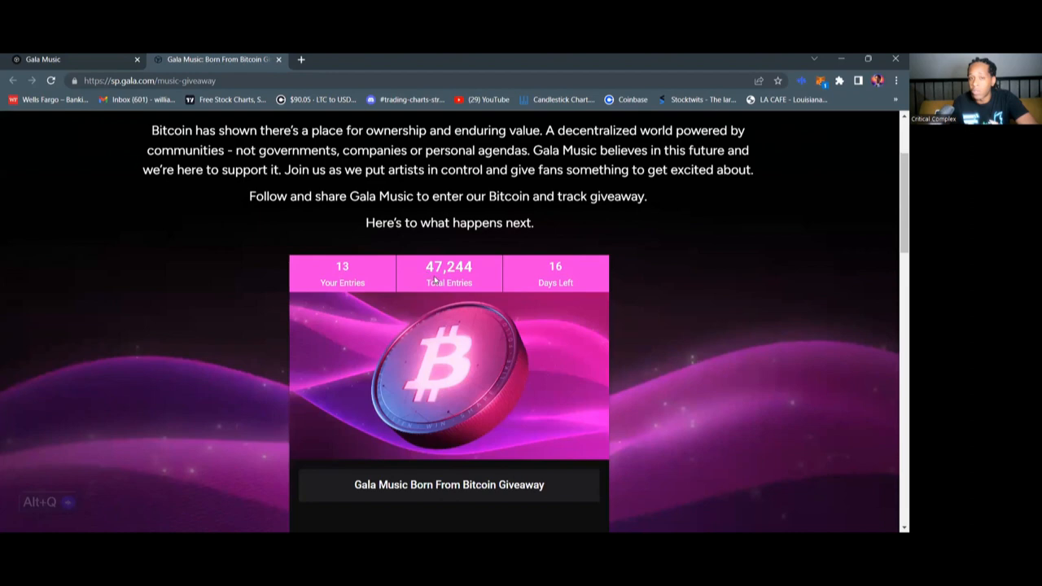
{"action": "mouse_move", "coordinate": [377, 332]}
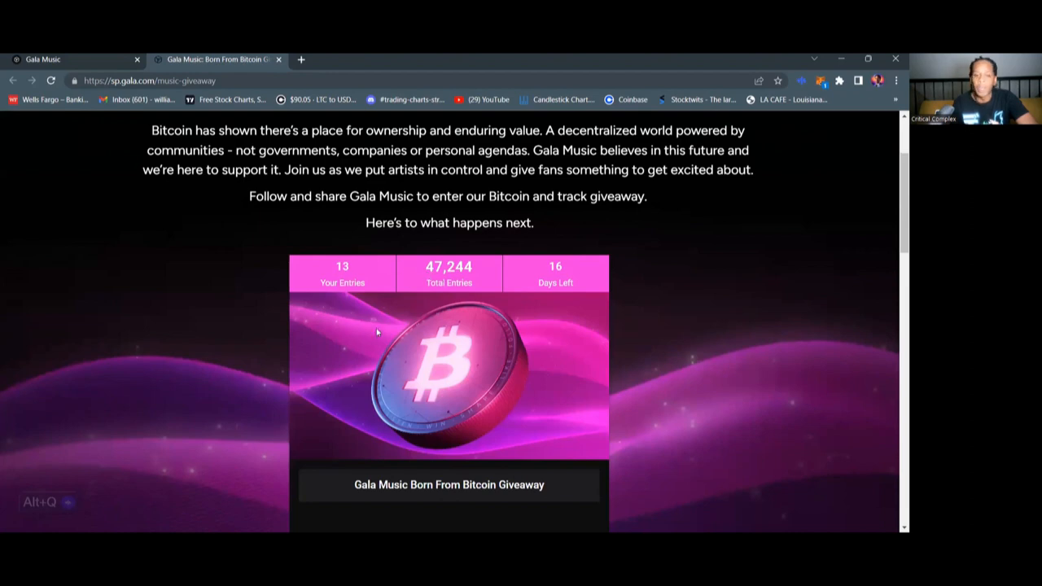
{"action": "mouse_move", "coordinate": [378, 322]}
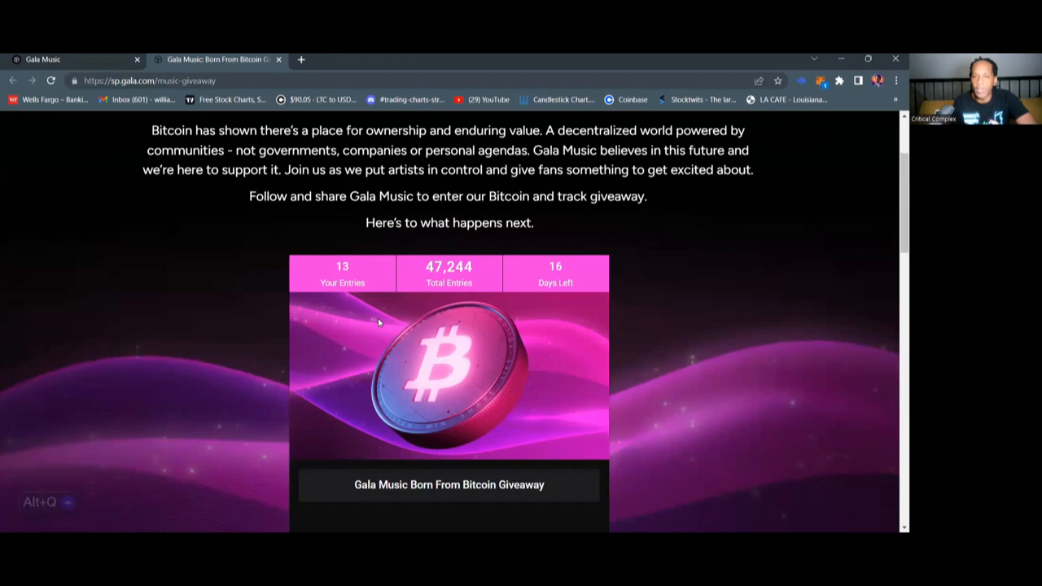
{"action": "mouse_move", "coordinate": [306, 342]}
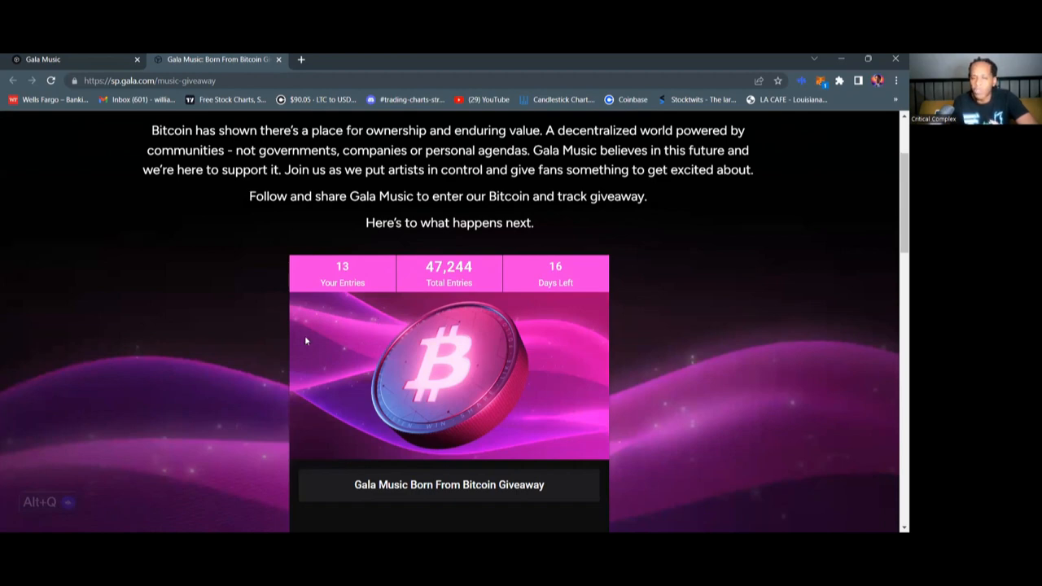
{"action": "scroll", "scroll_direction": "down", "scroll_amount": 3}
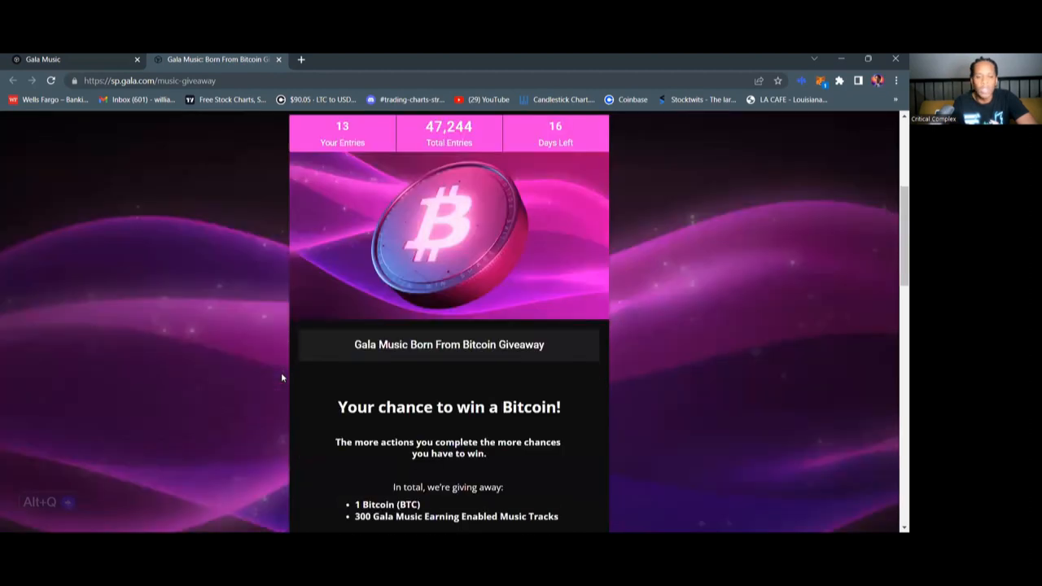
{"action": "scroll", "scroll_direction": "down", "scroll_amount": 3}
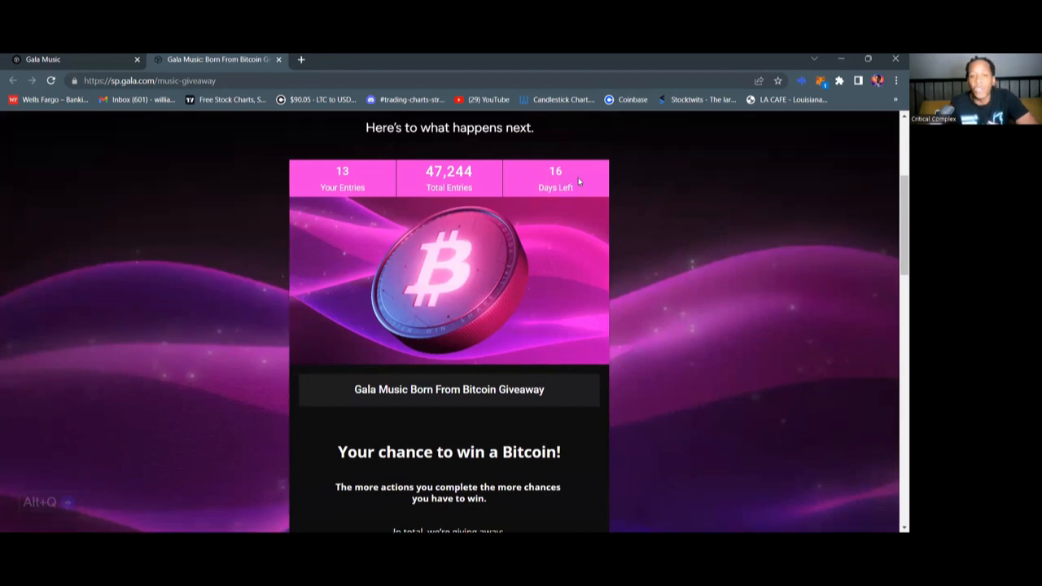
{"action": "scroll", "scroll_direction": "down", "scroll_amount": 3}
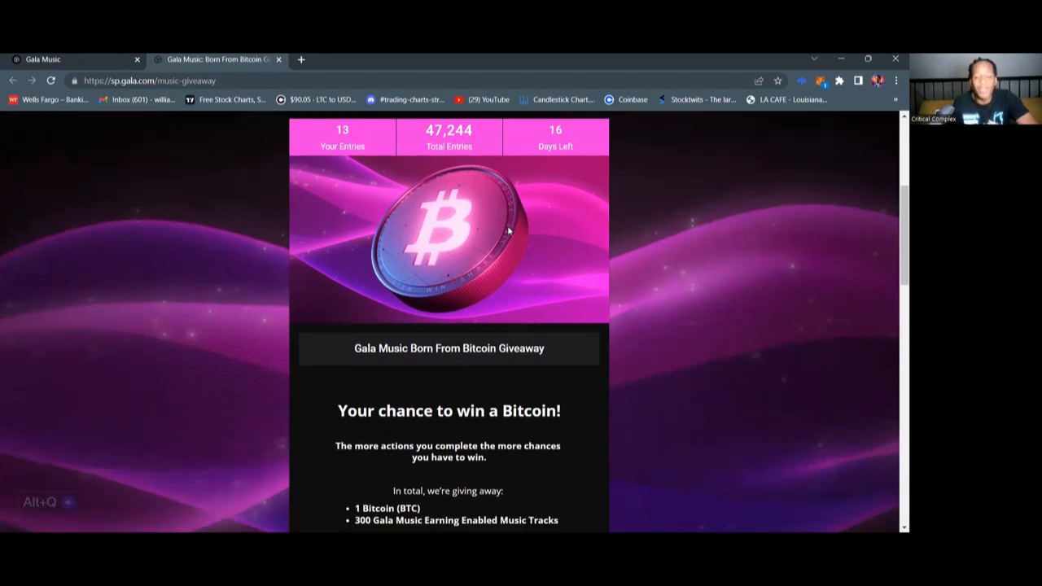
{"action": "scroll", "scroll_direction": "down", "scroll_amount": 3}
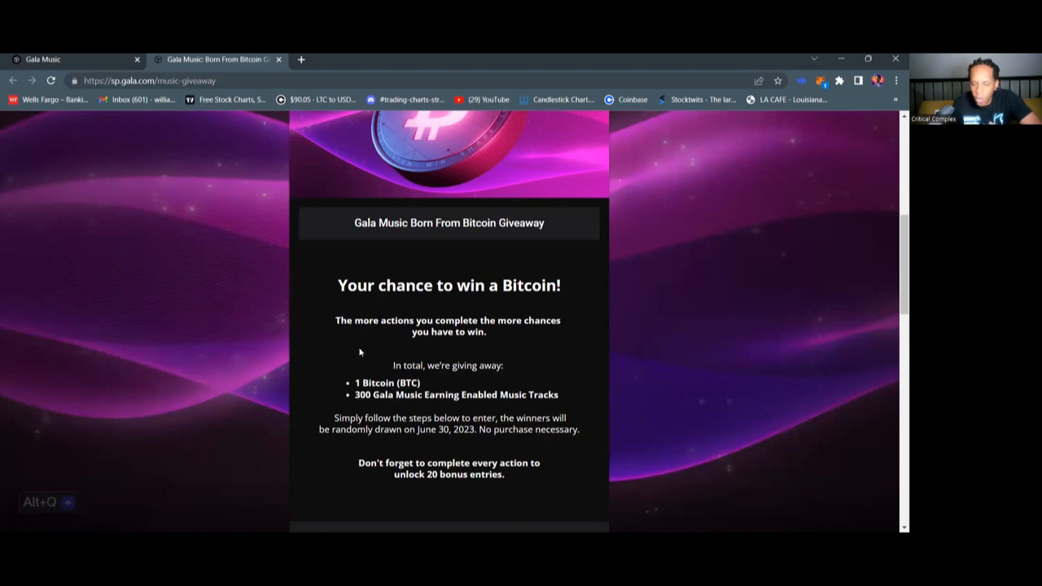
{"action": "scroll", "scroll_direction": "down", "scroll_amount": 3}
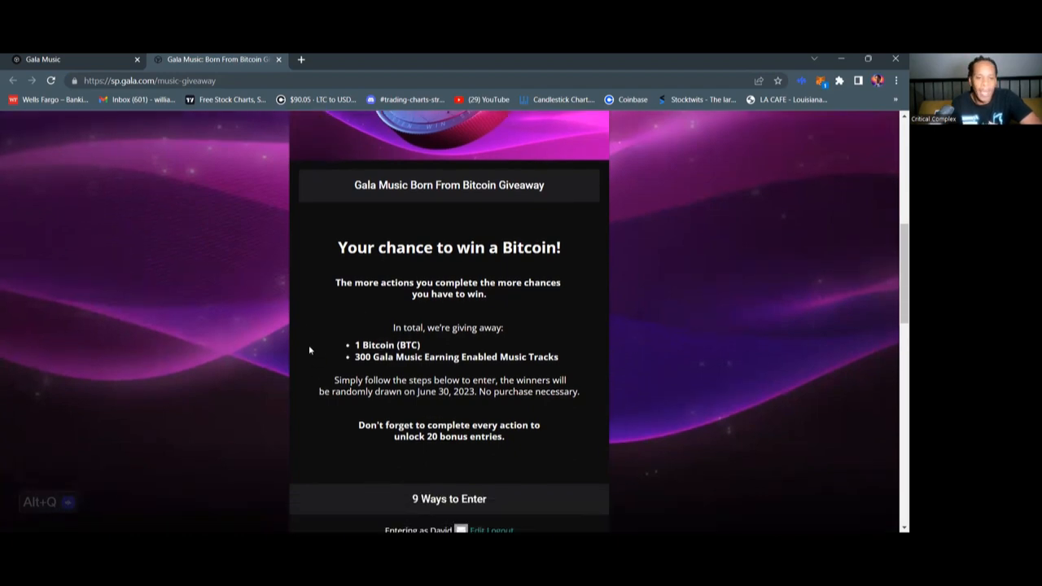
{"action": "scroll", "scroll_direction": "down", "scroll_amount": 3}
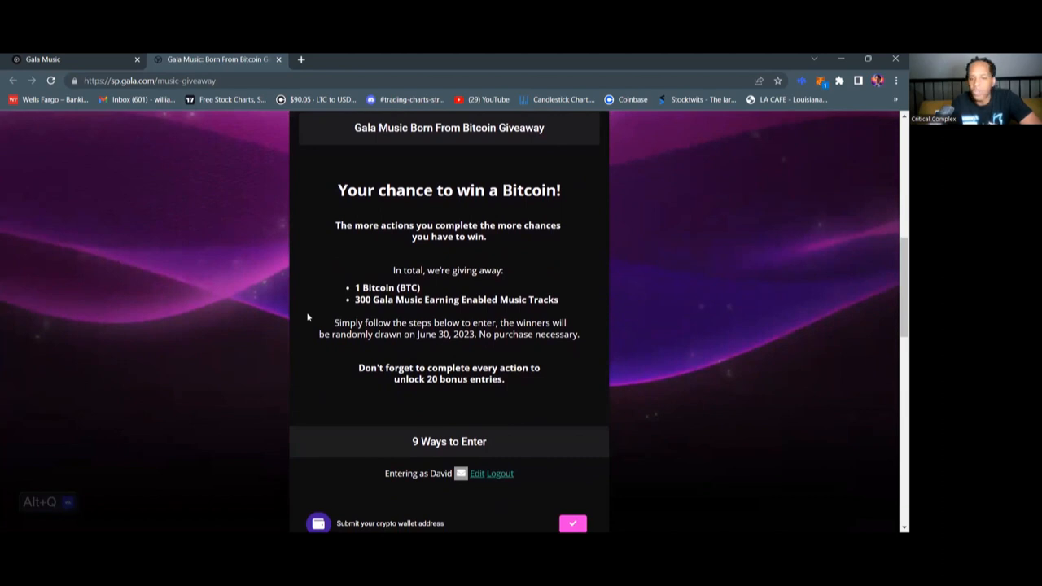
{"action": "scroll", "scroll_direction": "down", "scroll_amount": 3}
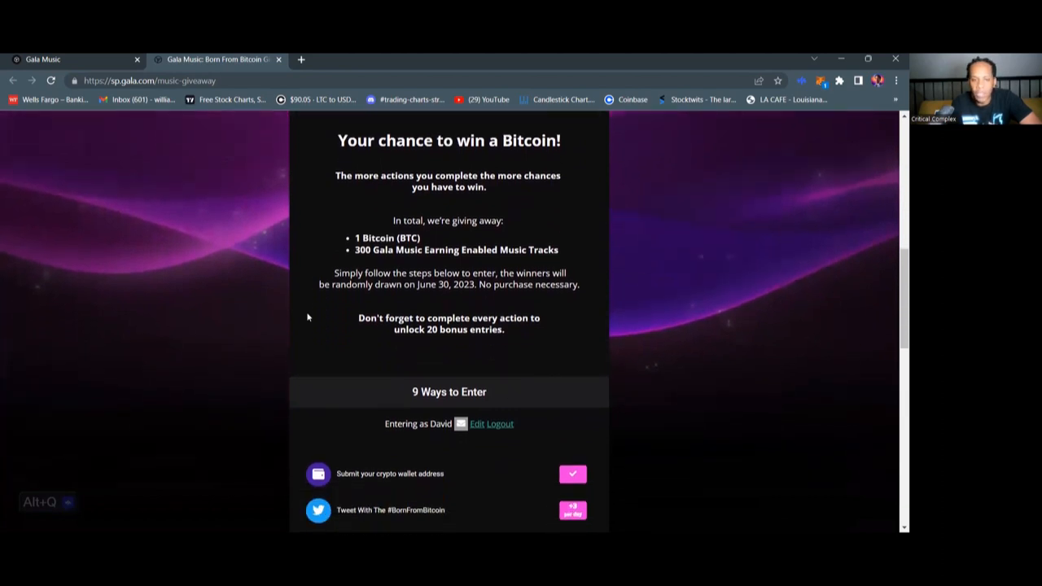
{"action": "mouse_move", "coordinate": [431, 242]}
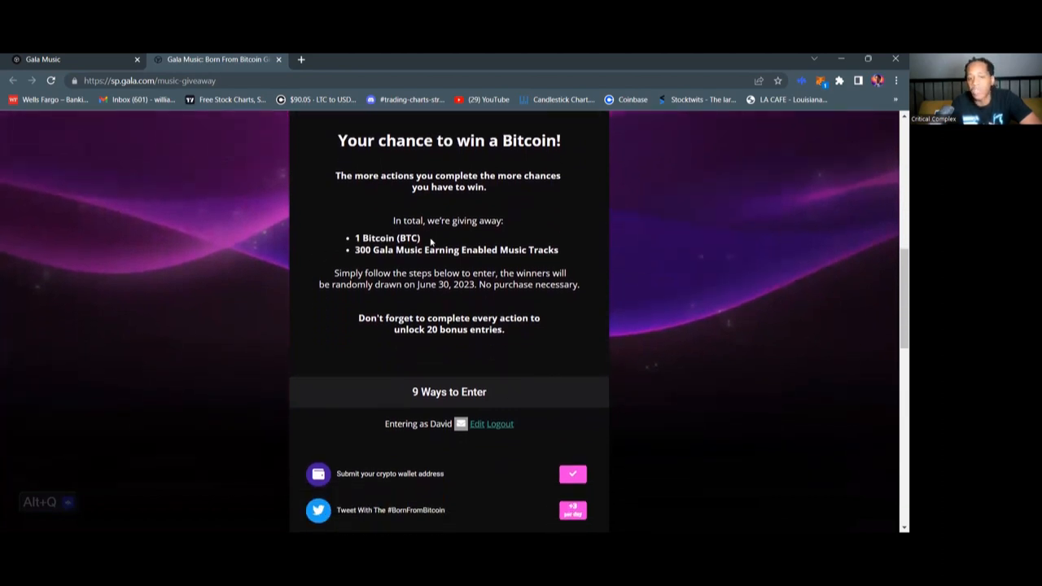
{"action": "mouse_move", "coordinate": [365, 262]}
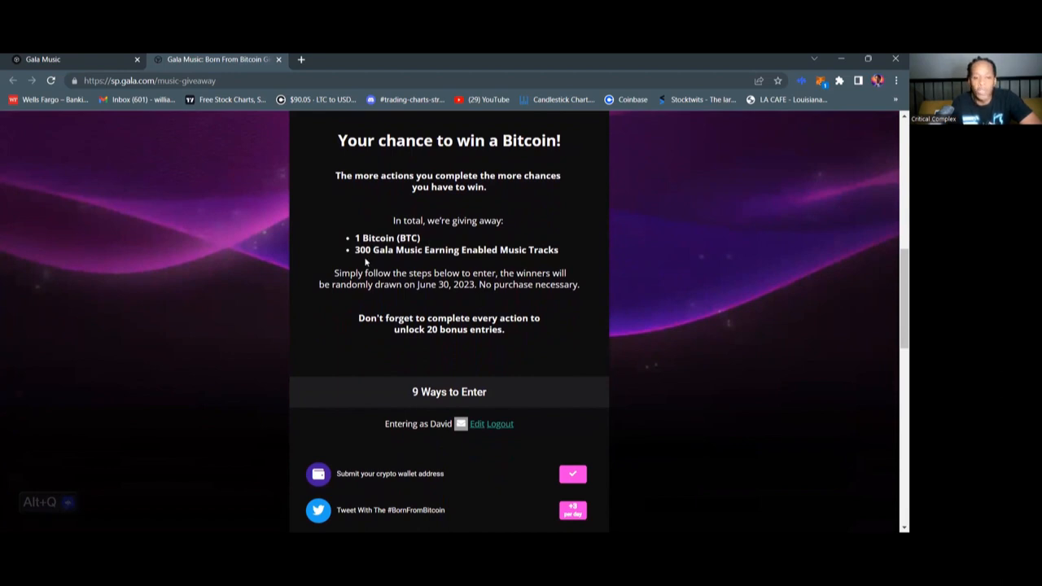
{"action": "mouse_move", "coordinate": [482, 266]}
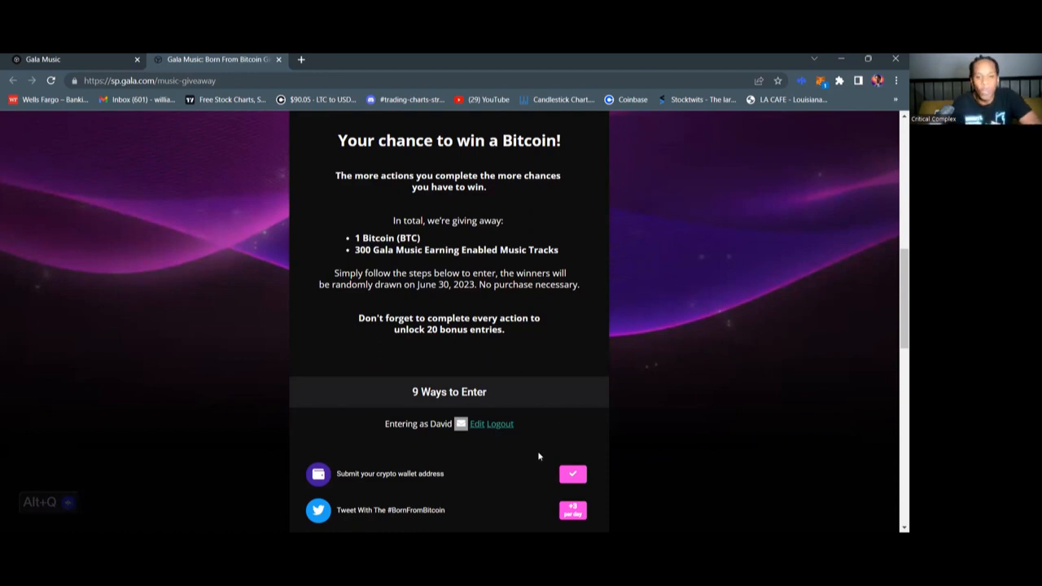
{"action": "scroll", "scroll_direction": "down", "scroll_amount": 3}
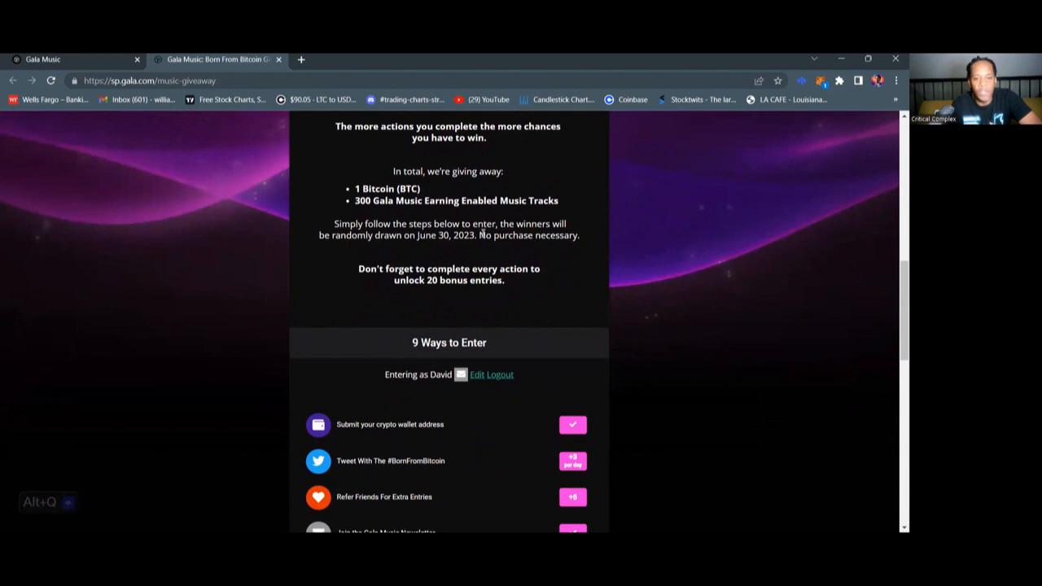
Step: Scroll through all nine entry actions down to the secret listen code and complete-all-actions entries
{"action": "scroll", "scroll_direction": "down", "scroll_amount": 3}
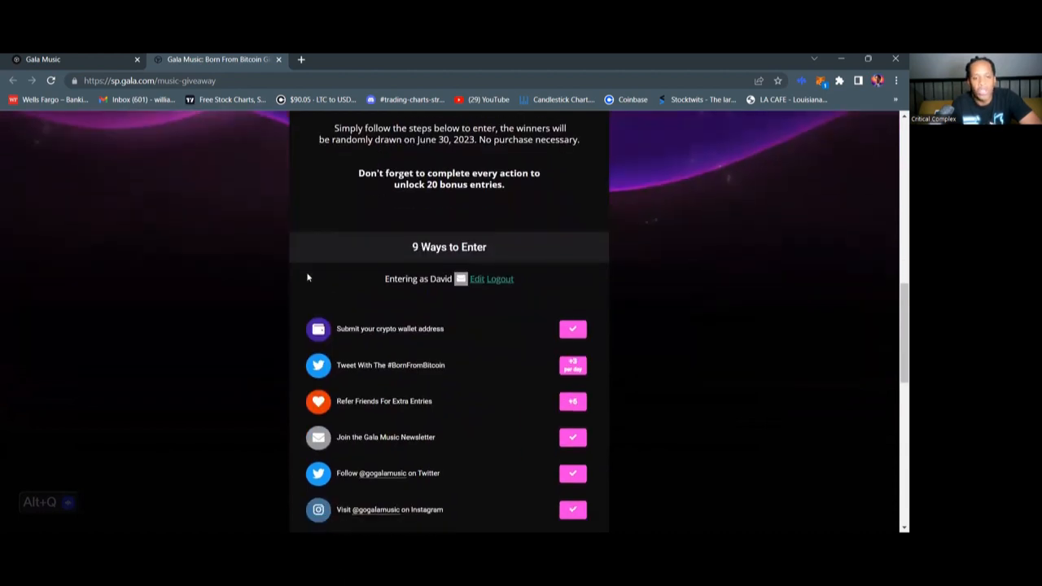
{"action": "scroll", "scroll_direction": "down", "scroll_amount": 3}
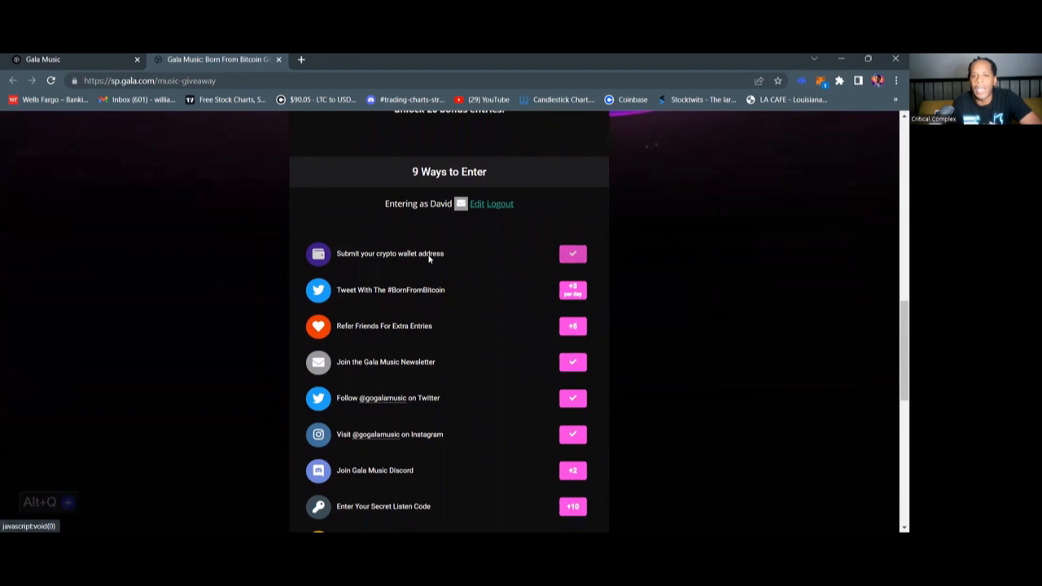
{"action": "scroll", "scroll_direction": "down", "scroll_amount": 3}
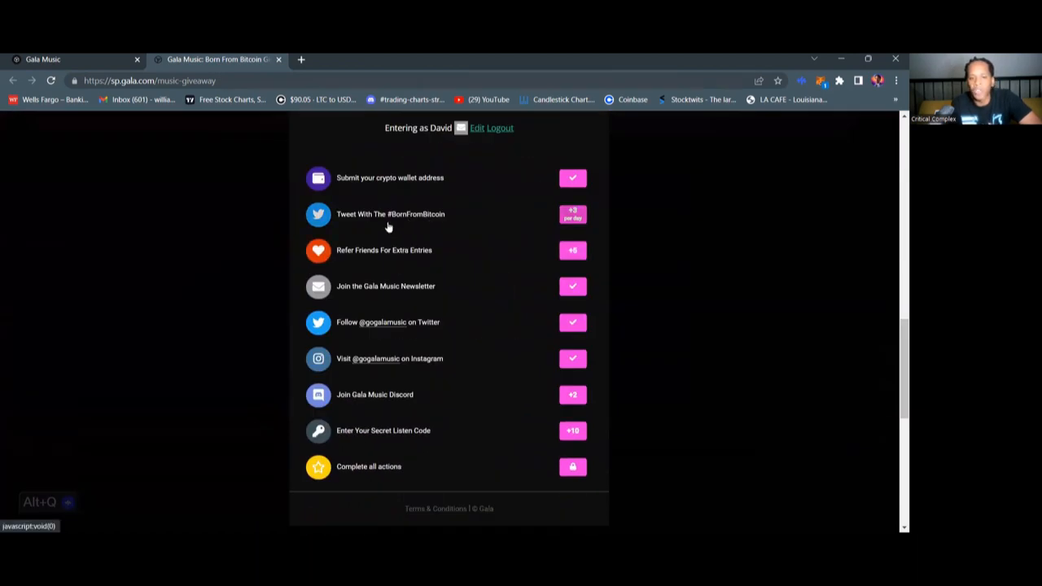
{"action": "mouse_move", "coordinate": [433, 222]}
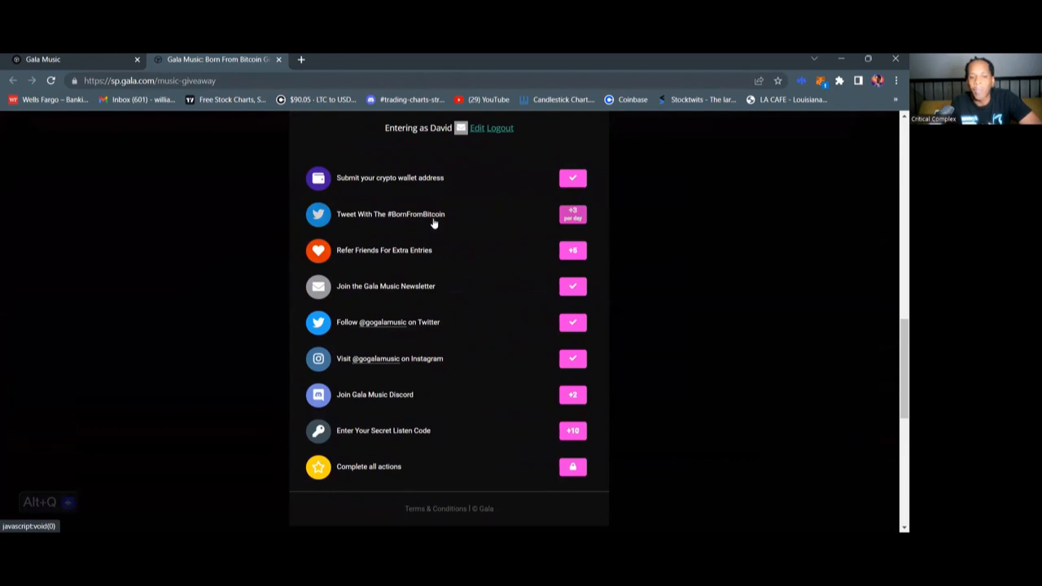
{"action": "mouse_move", "coordinate": [568, 228]}
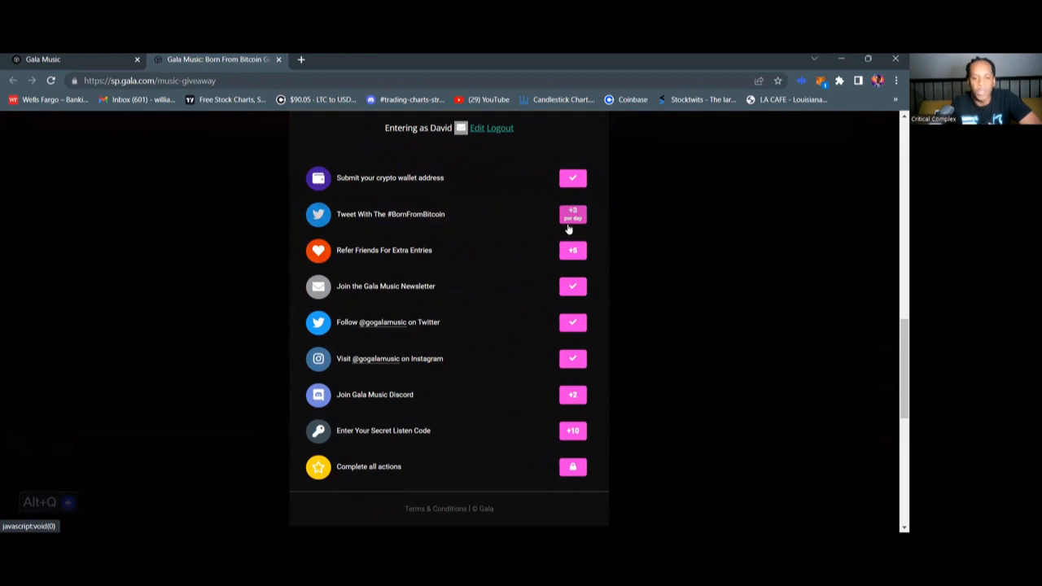
{"action": "mouse_move", "coordinate": [573, 215]}
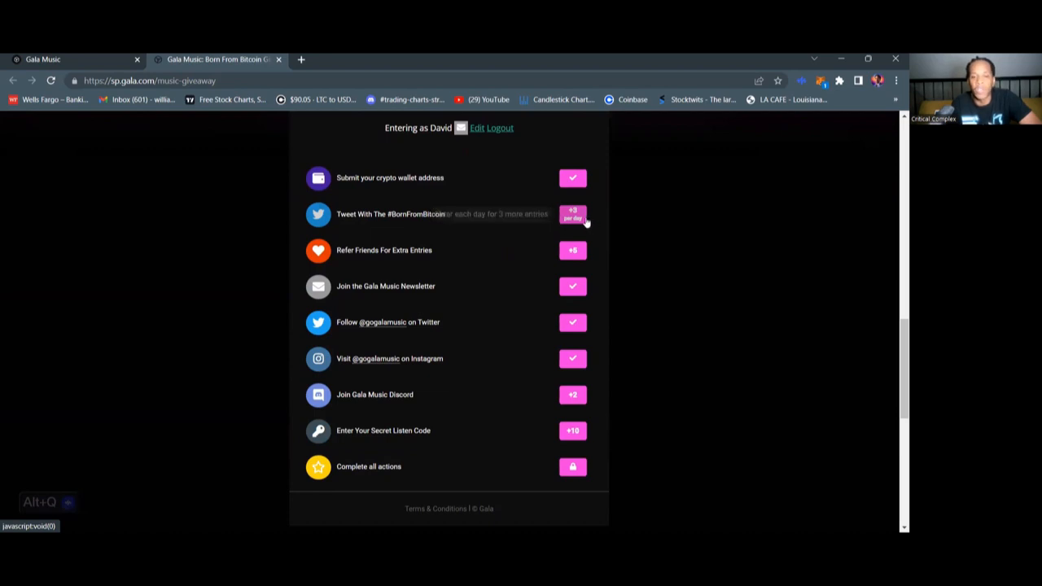
{"action": "mouse_move", "coordinate": [527, 258]}
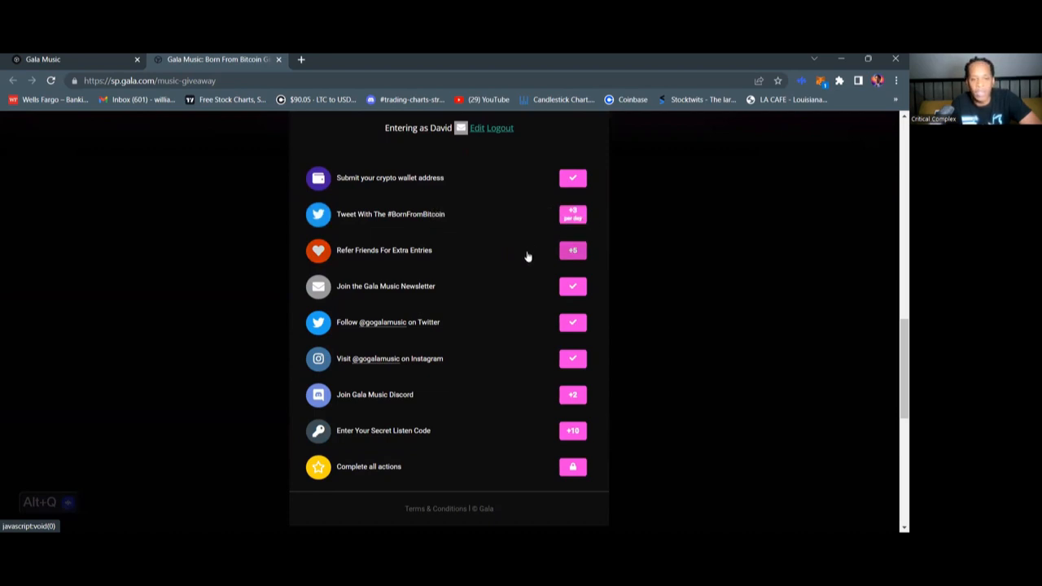
{"action": "scroll", "scroll_direction": "down", "scroll_amount": 3}
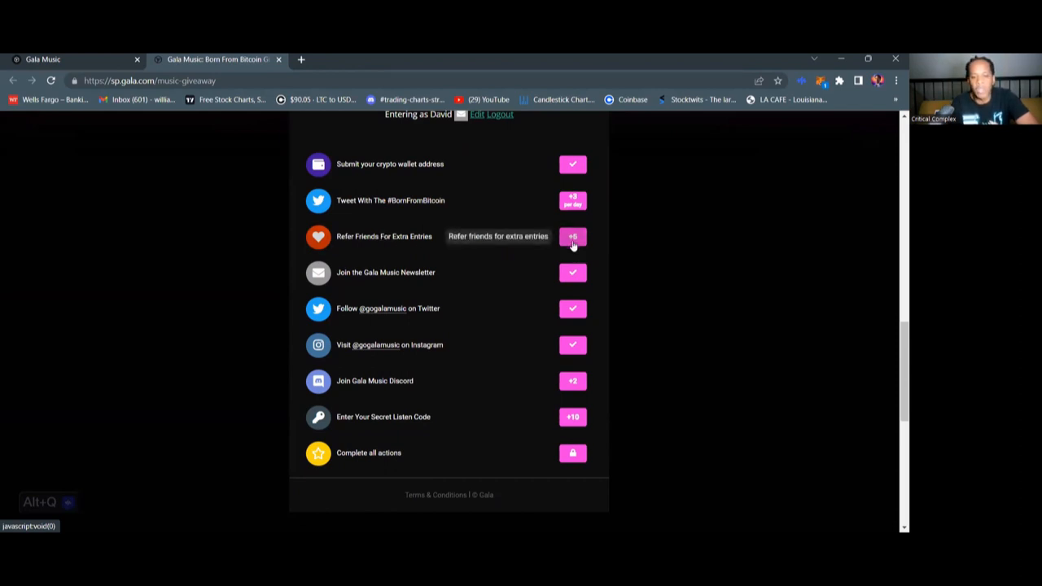
{"action": "mouse_move", "coordinate": [518, 259]}
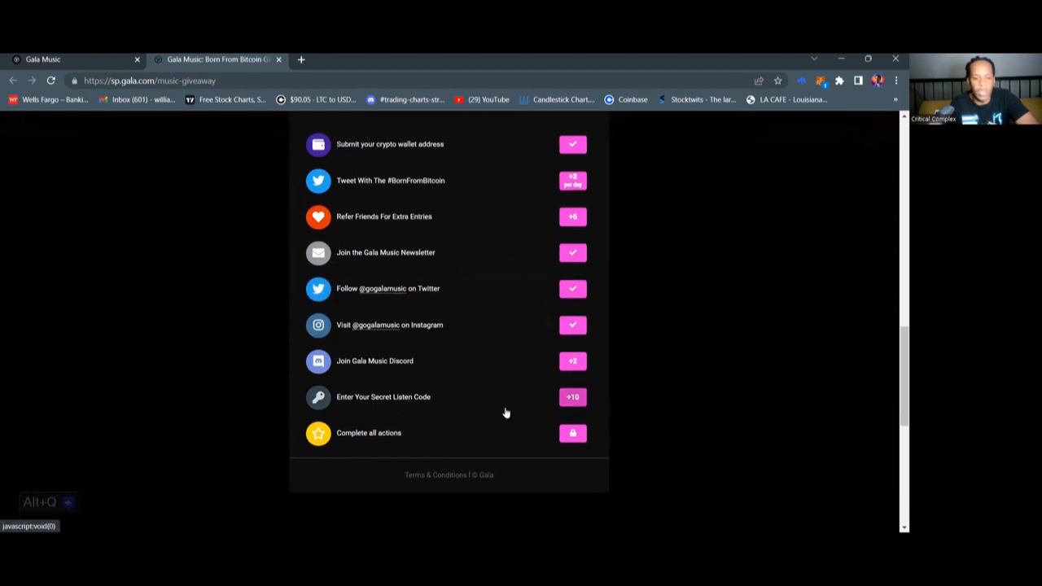
{"action": "scroll", "scroll_direction": "down", "scroll_amount": 3}
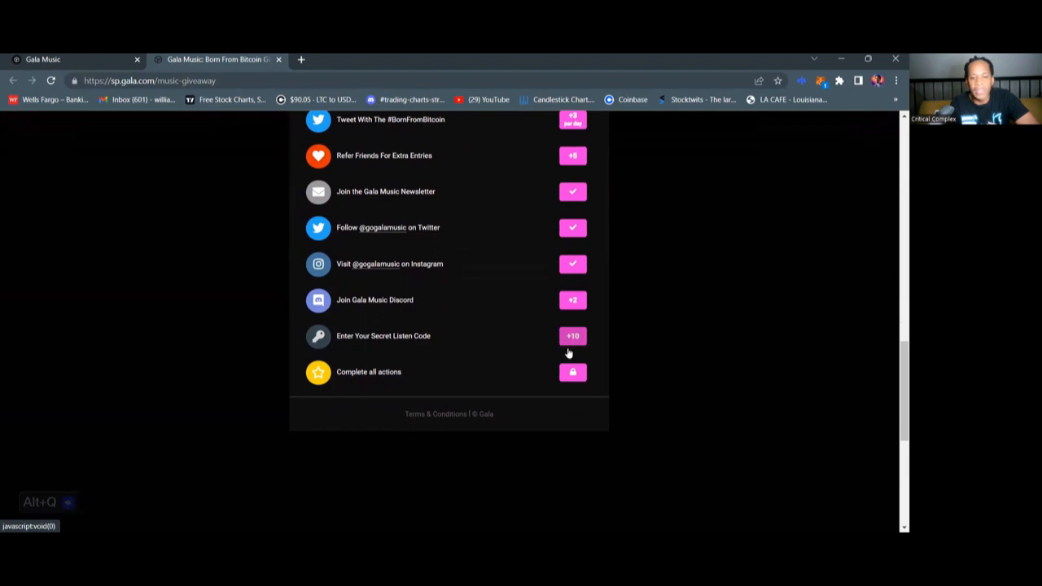
{"action": "mouse_move", "coordinate": [573, 336]}
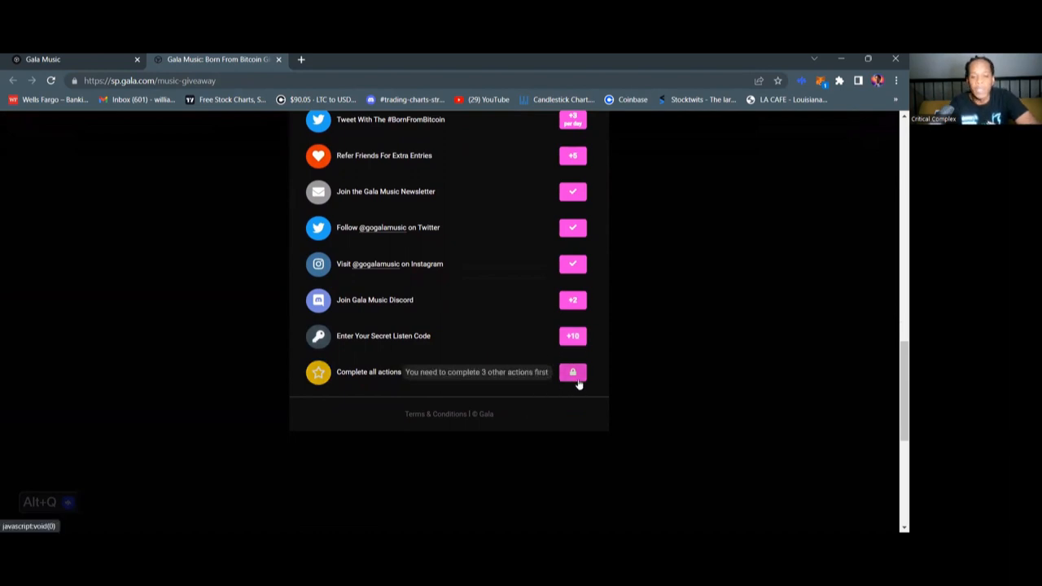
{"action": "mouse_move", "coordinate": [469, 166]}
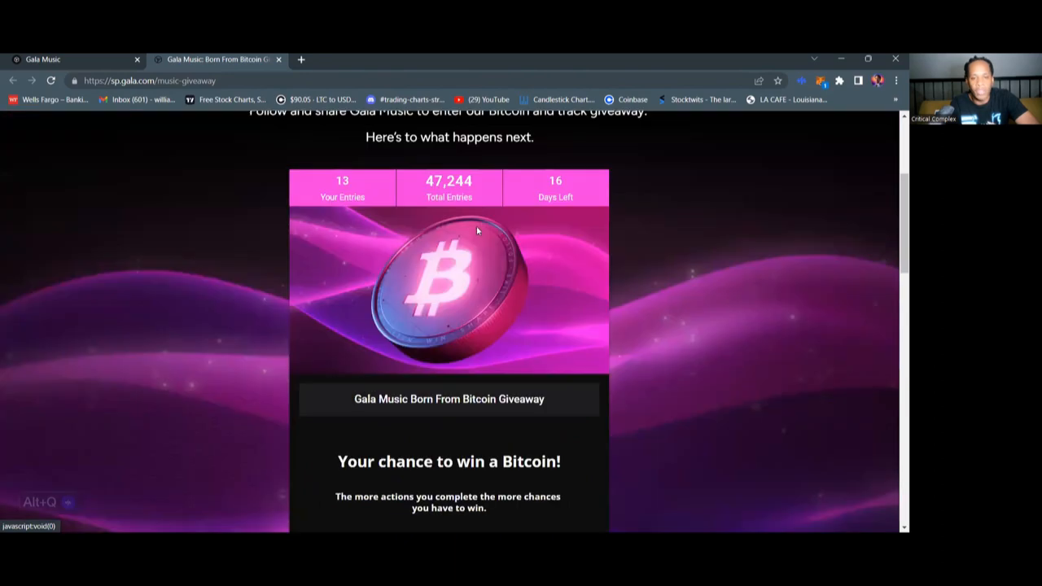
Step: Scroll the giveaway page back up and return to the homepage with its Bitcoin giveaway banner
{"action": "scroll", "scroll_direction": "up", "scroll_amount": 3}
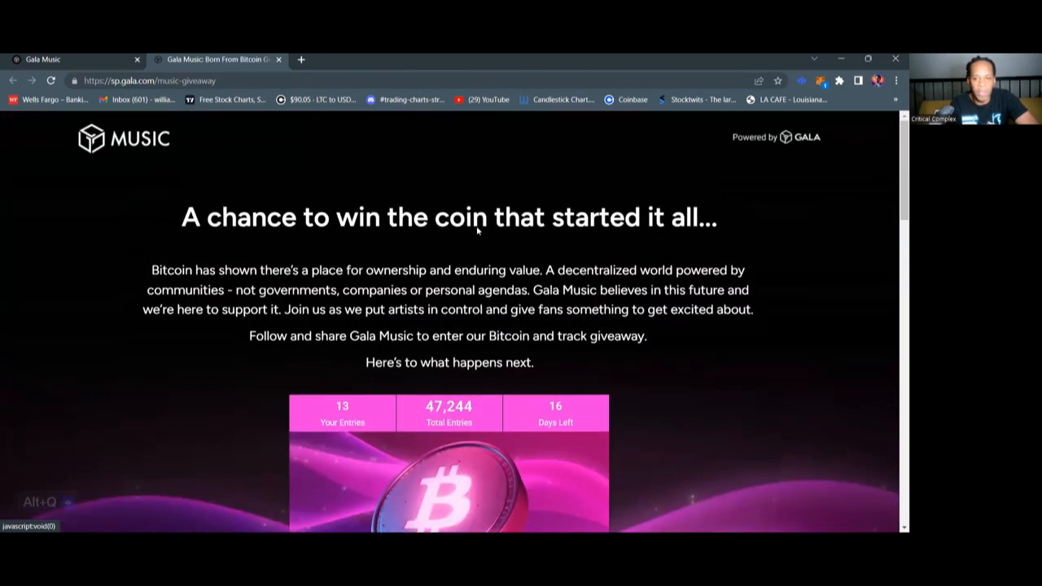
{"action": "scroll", "scroll_direction": "down", "scroll_amount": 3}
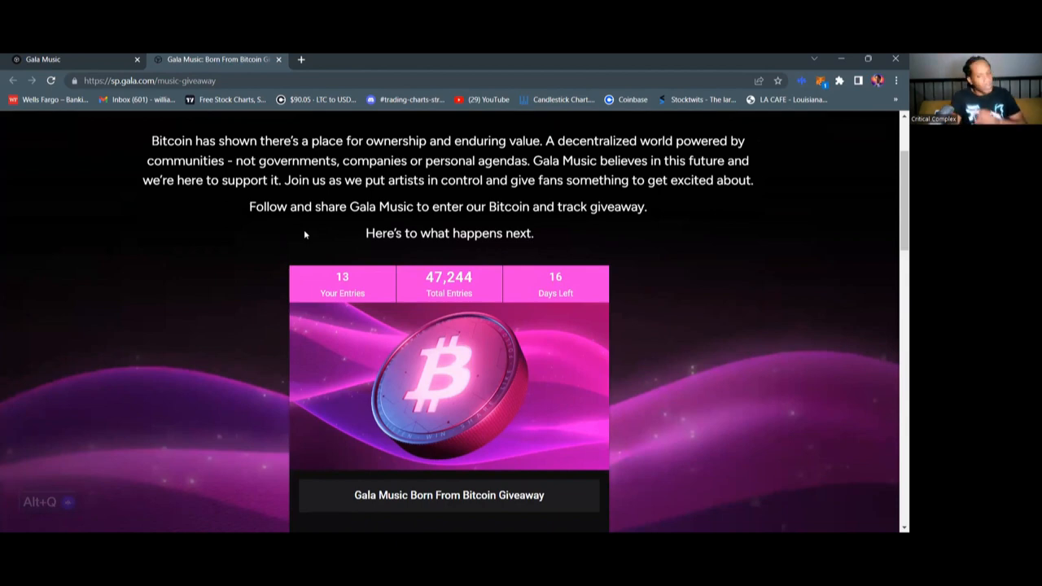
{"action": "mouse_move", "coordinate": [624, 384]}
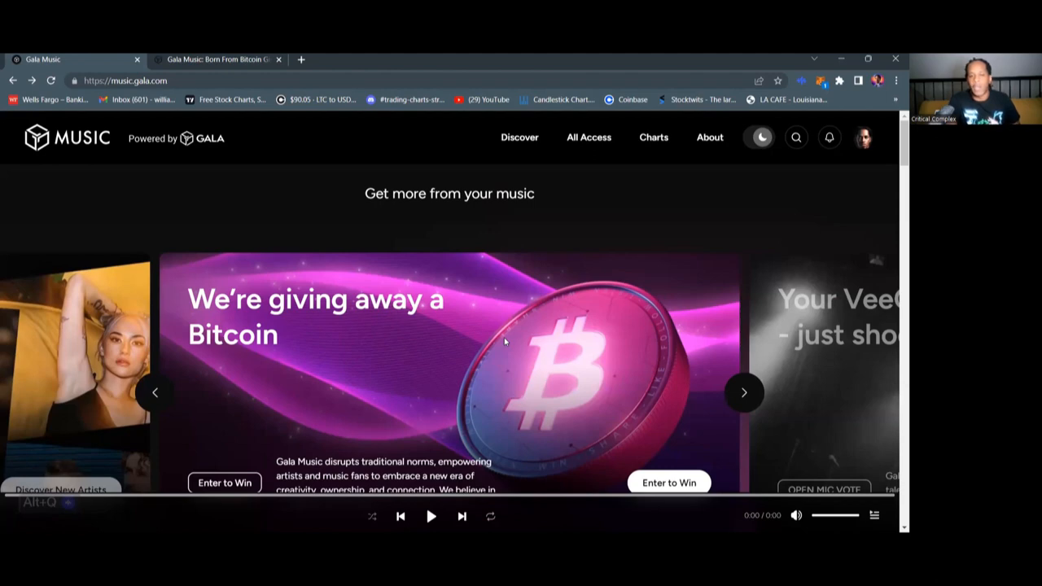
{"action": "scroll", "scroll_direction": "down", "scroll_amount": 3}
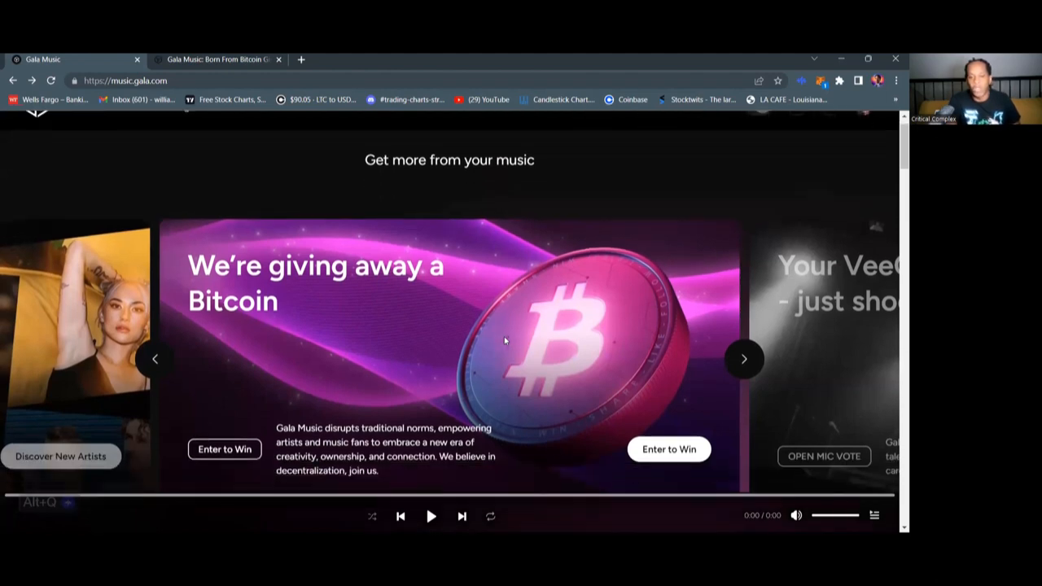